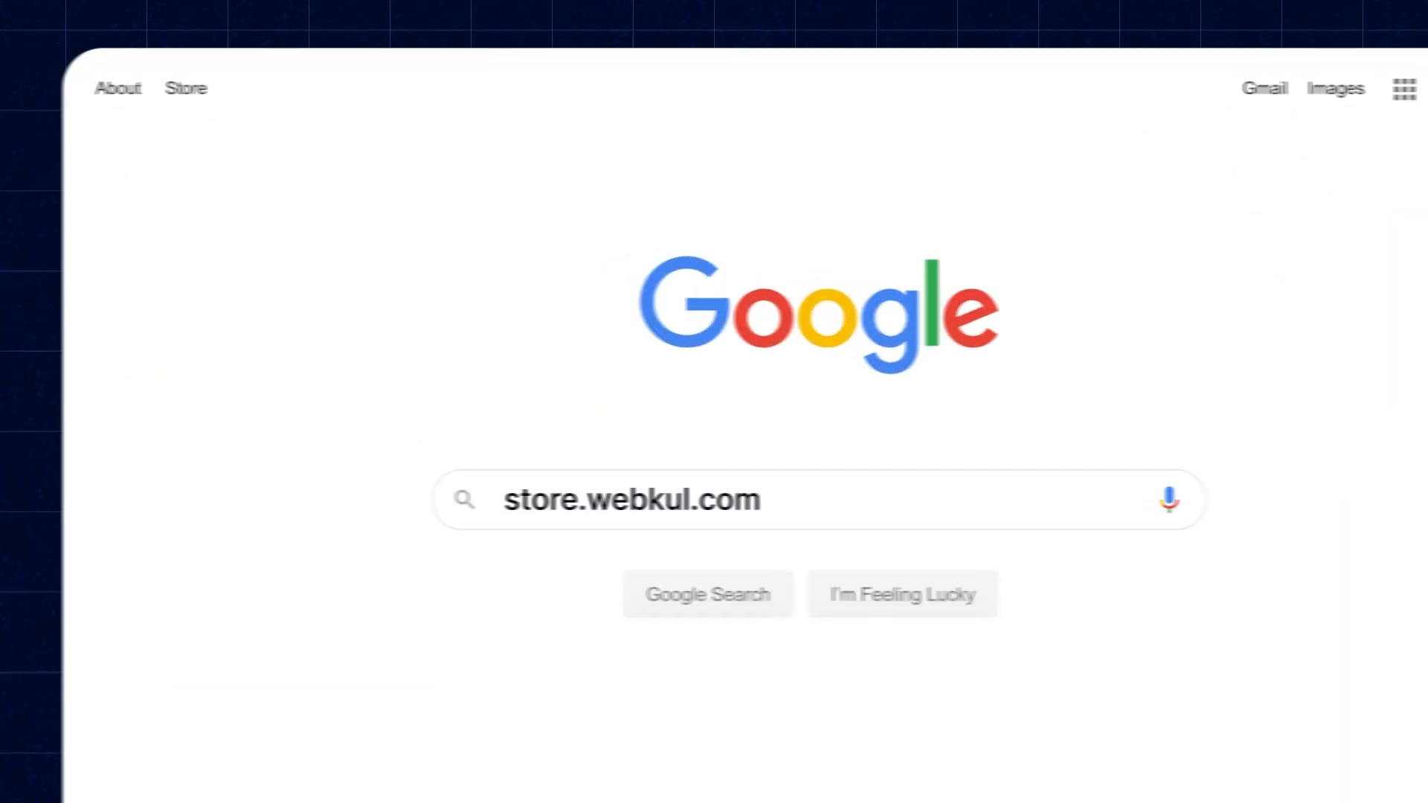
Open the Odoo AI Business Card Reader App user guide on the Webkul store and read it.
left_click(708, 592)
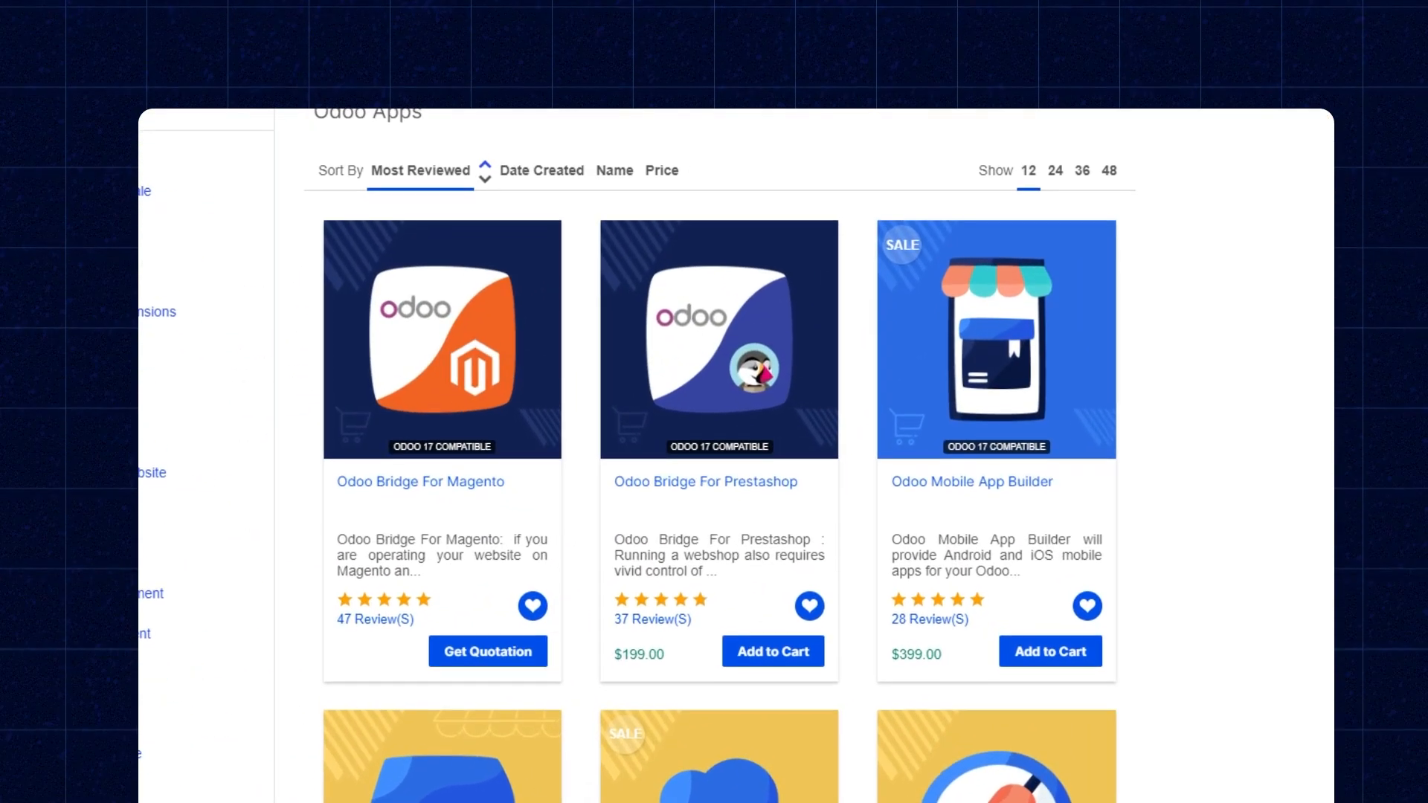
scroll("down", 3)
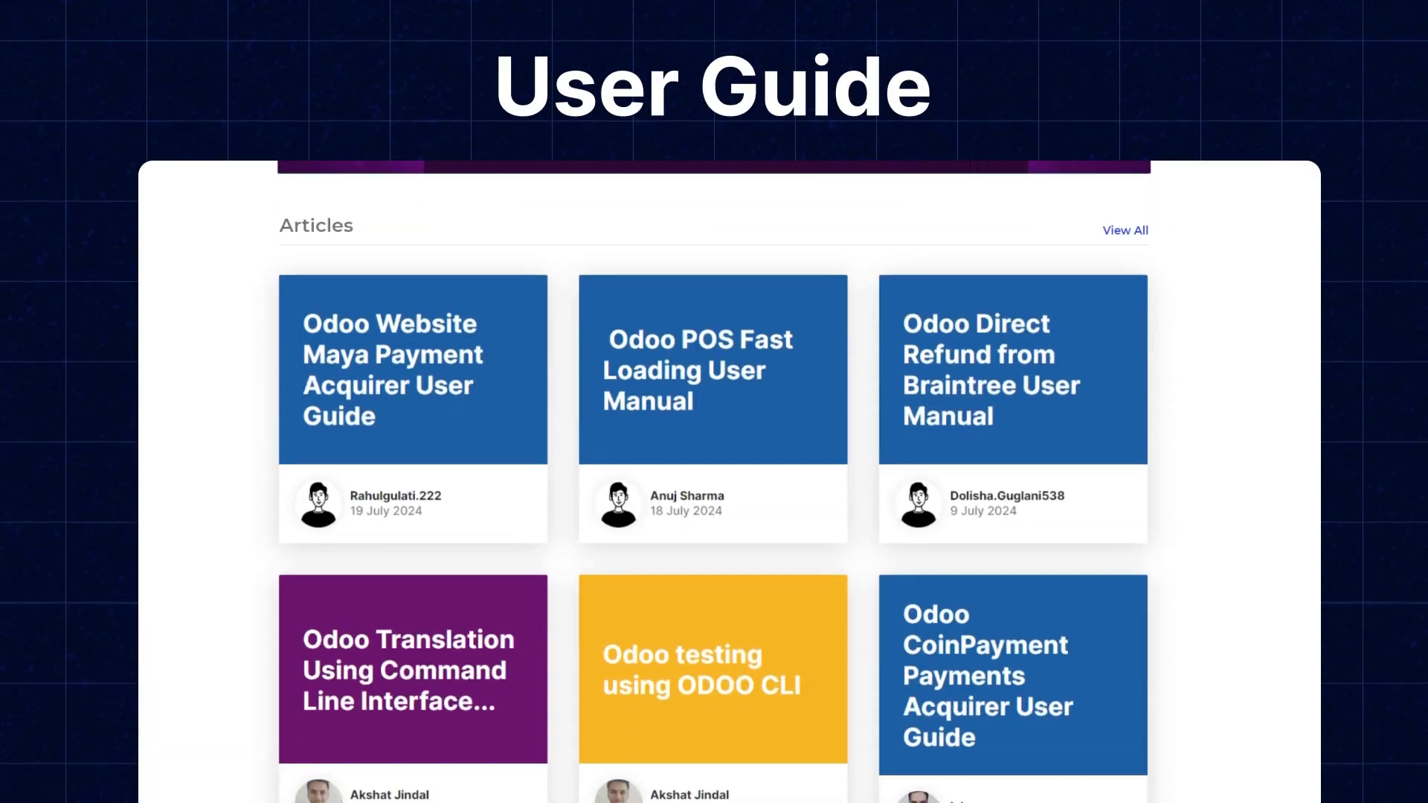
scroll("down", 3)
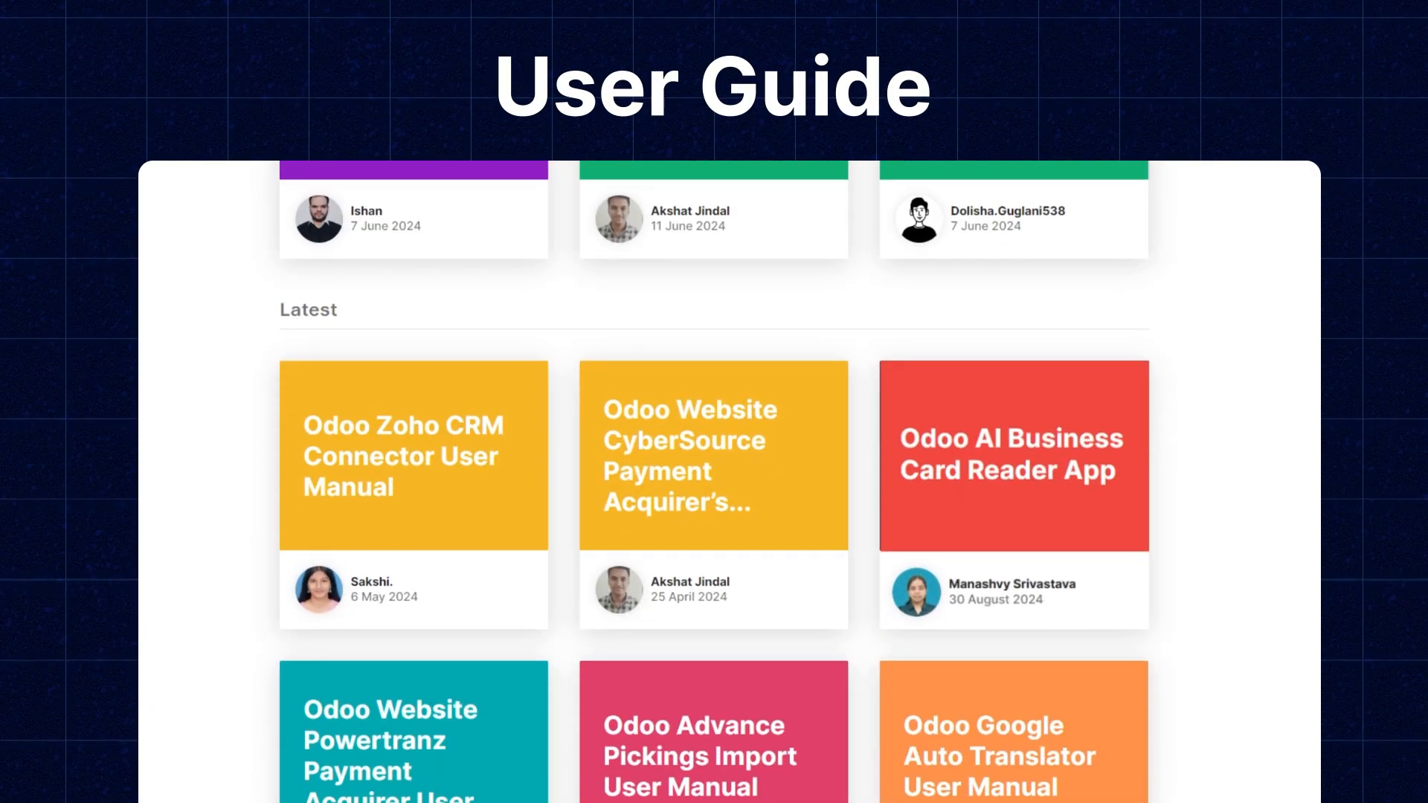
left_click(1012, 454)
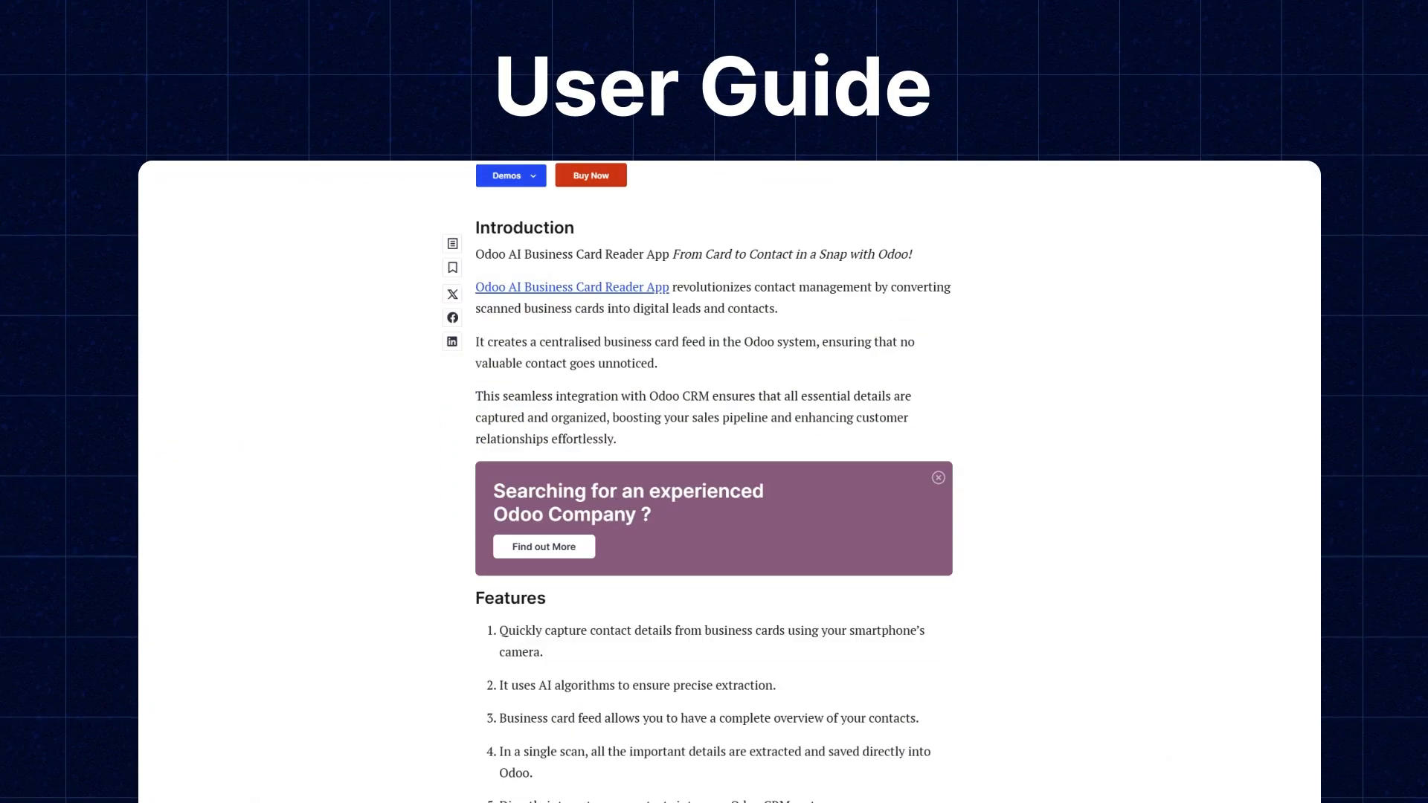
scroll("down", 3)
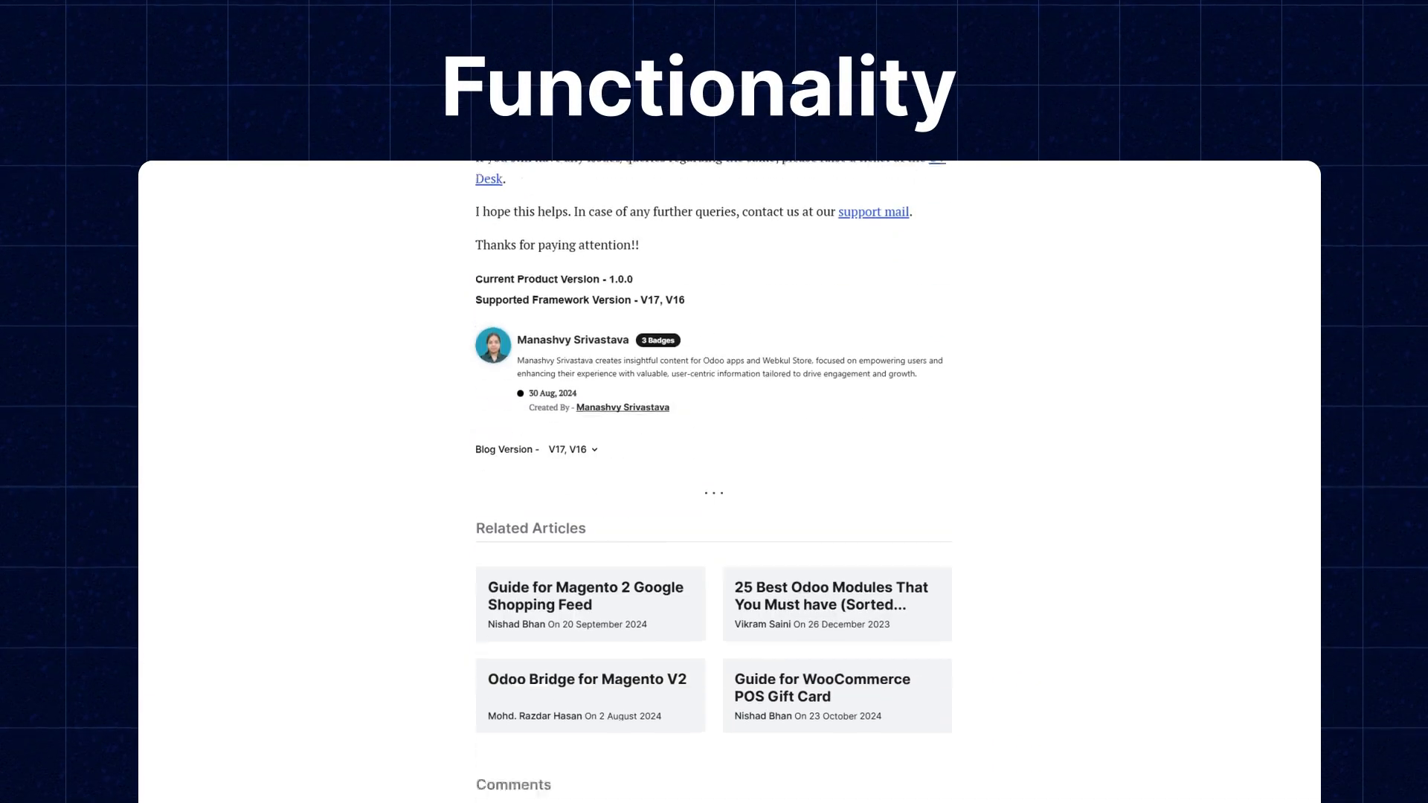
scroll("down", 3)
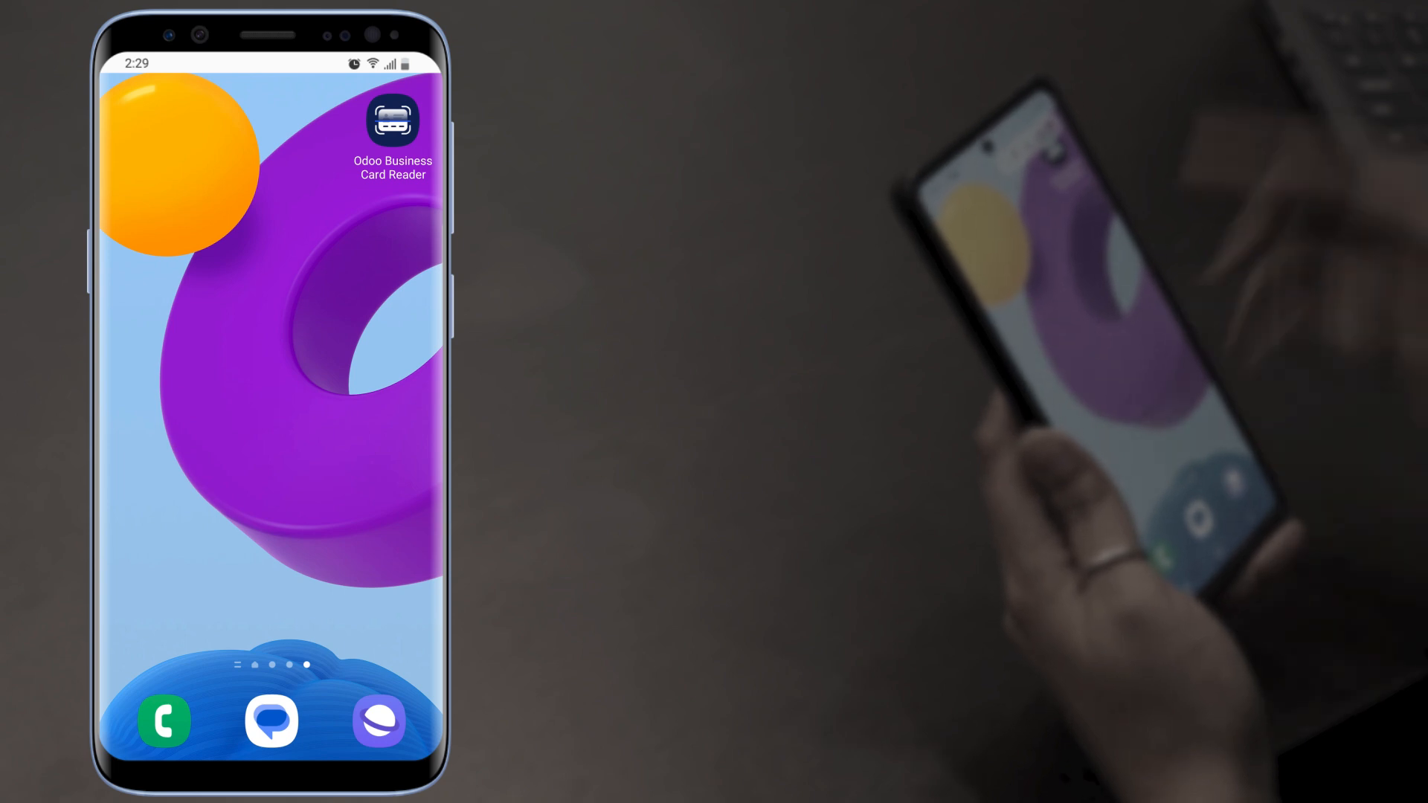
Launch the Business Card Reader app and log in as admin.
left_click(392, 119)
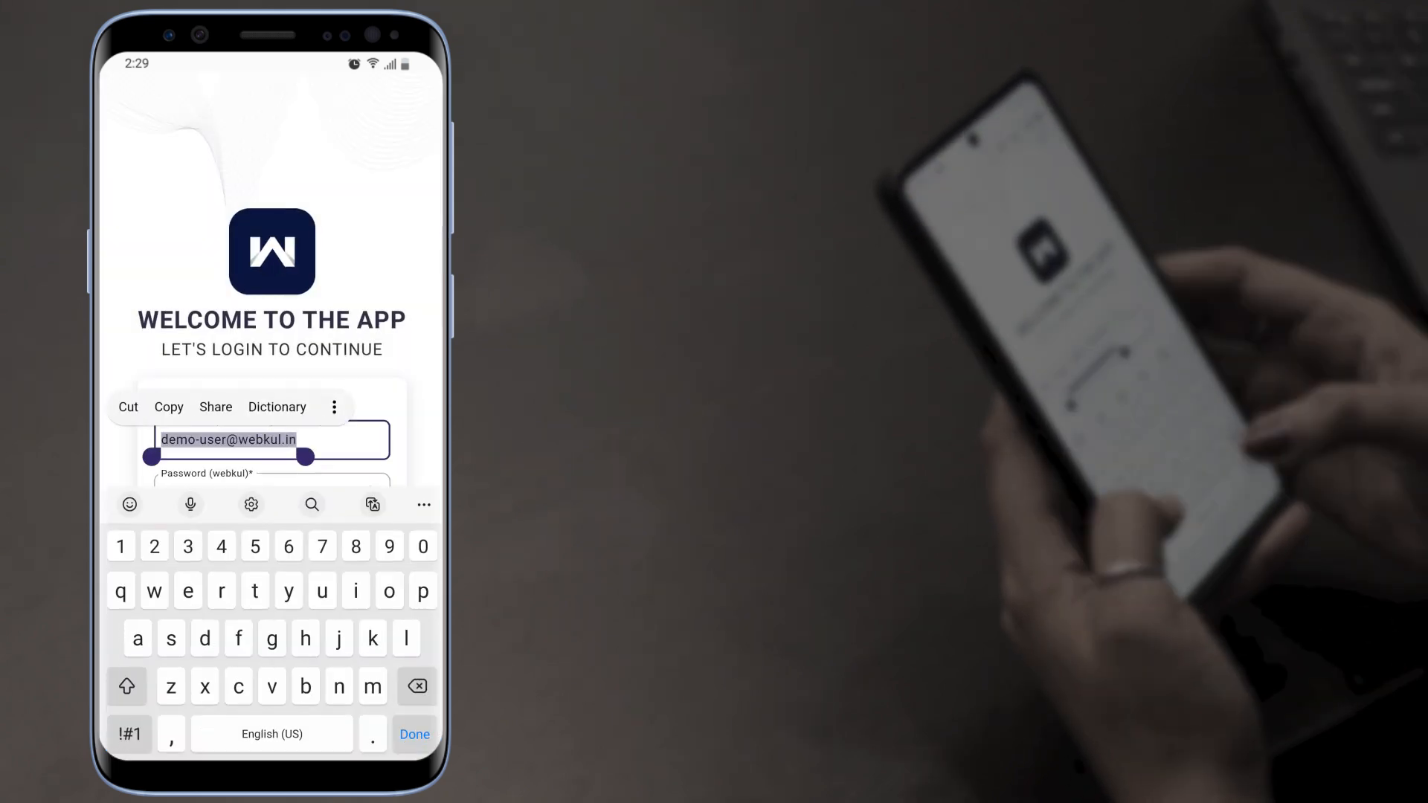
type("admin")
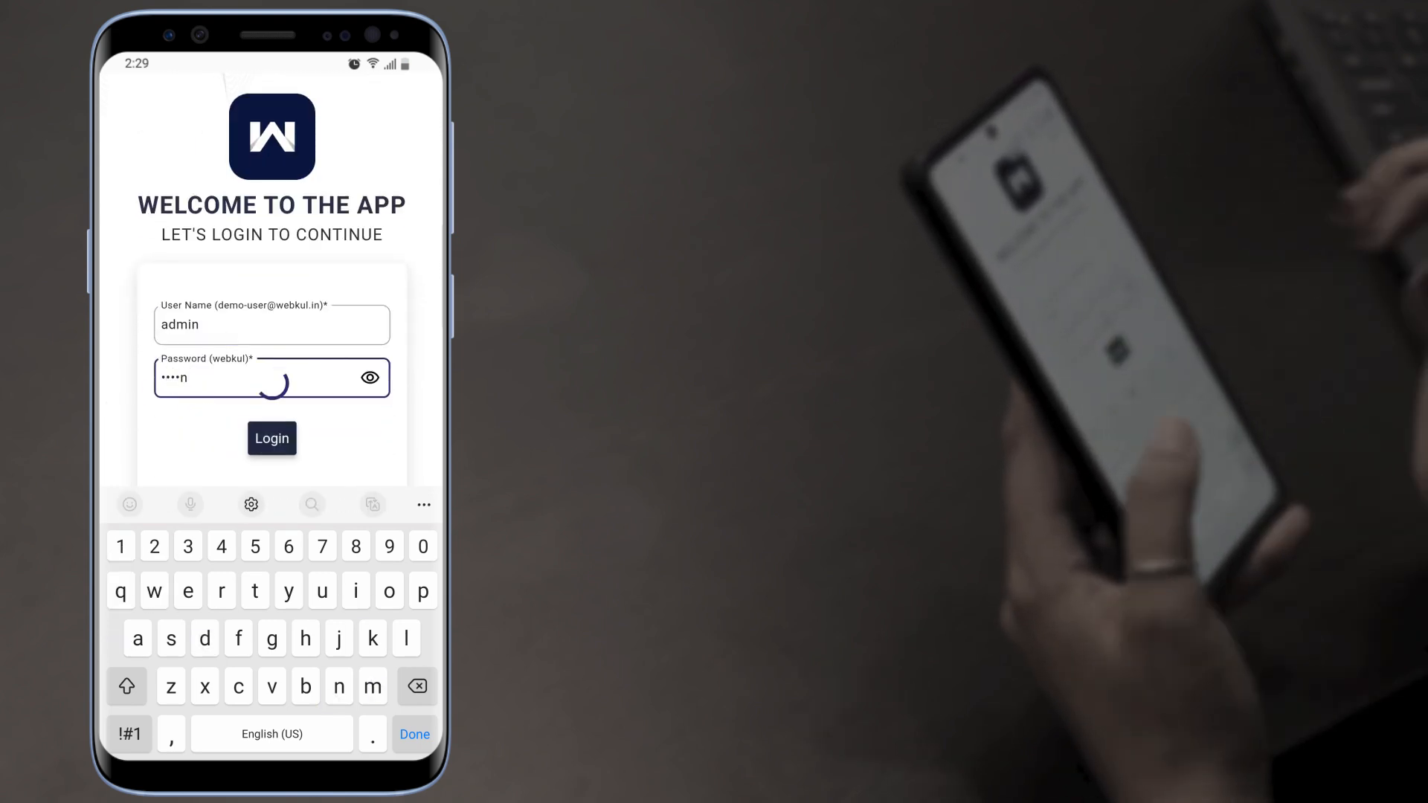
left_click(272, 438)
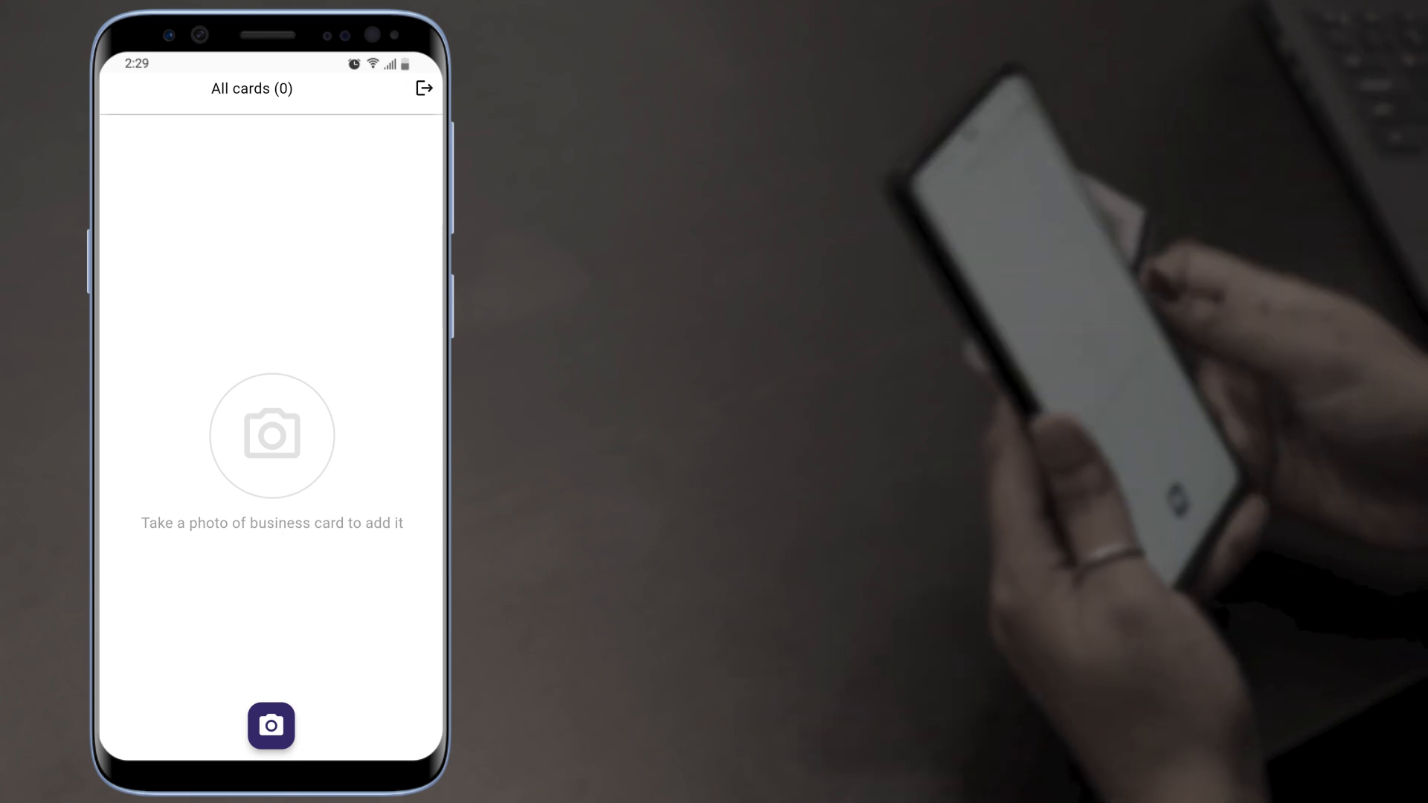
Capture a business card with the camera and accept the photo.
left_click(270, 726)
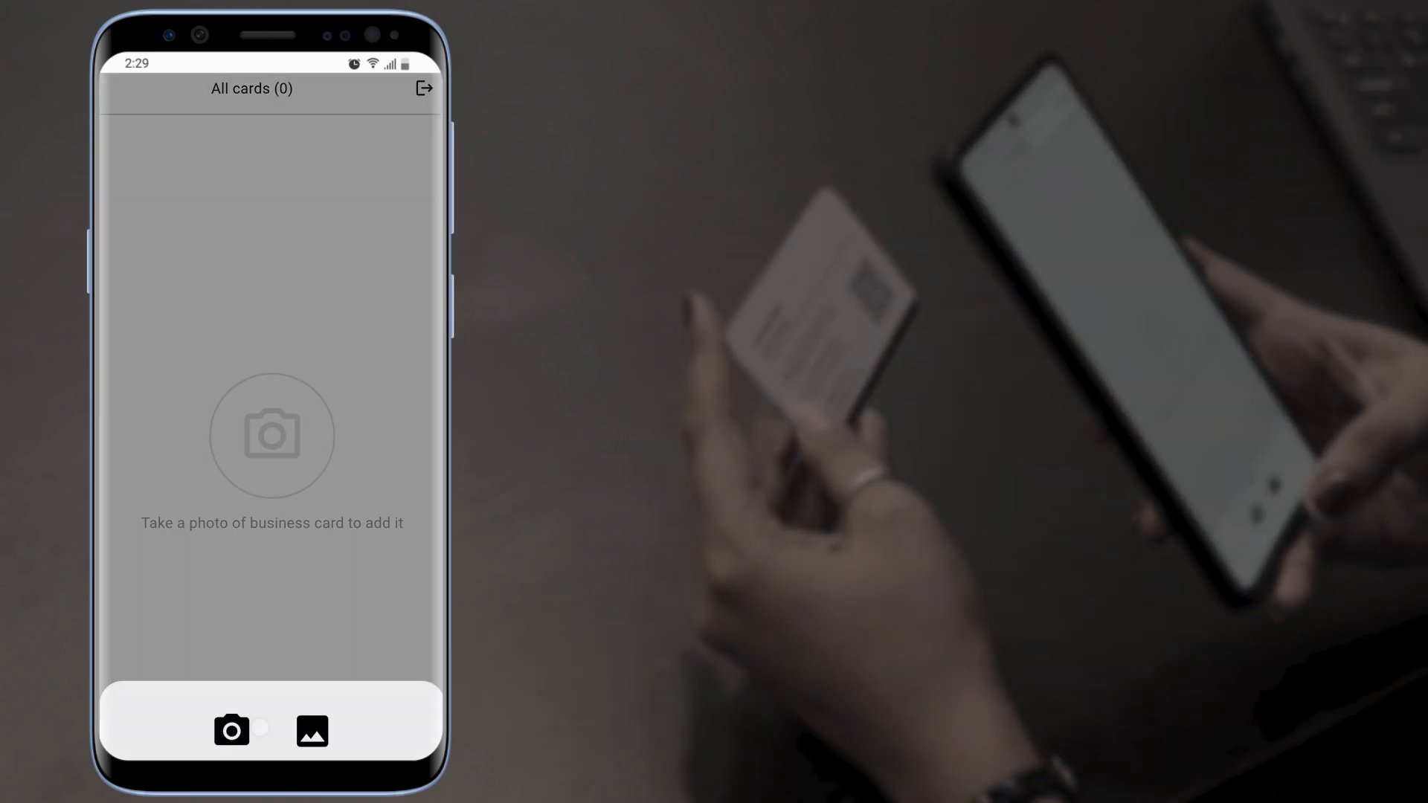
left_click(231, 730)
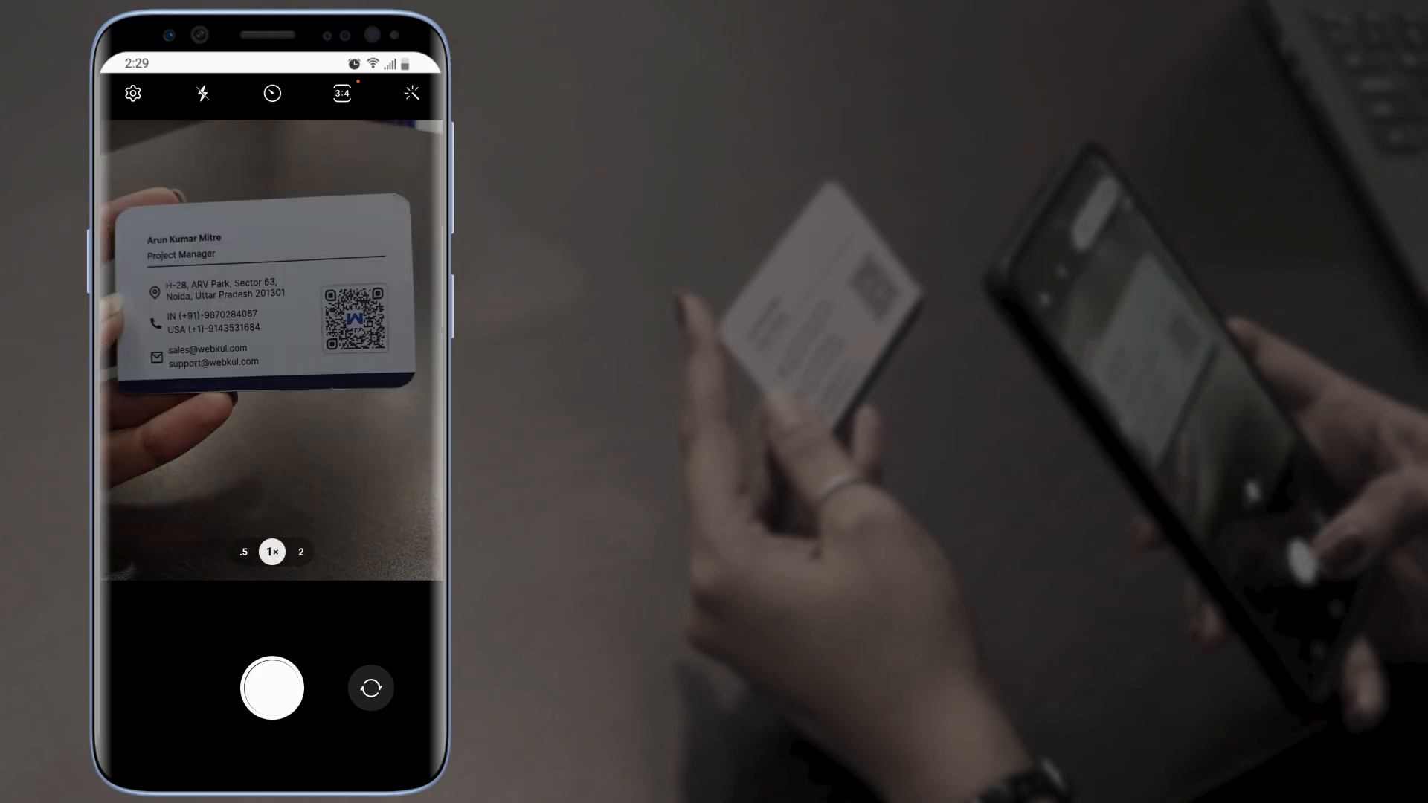
left_click(272, 687)
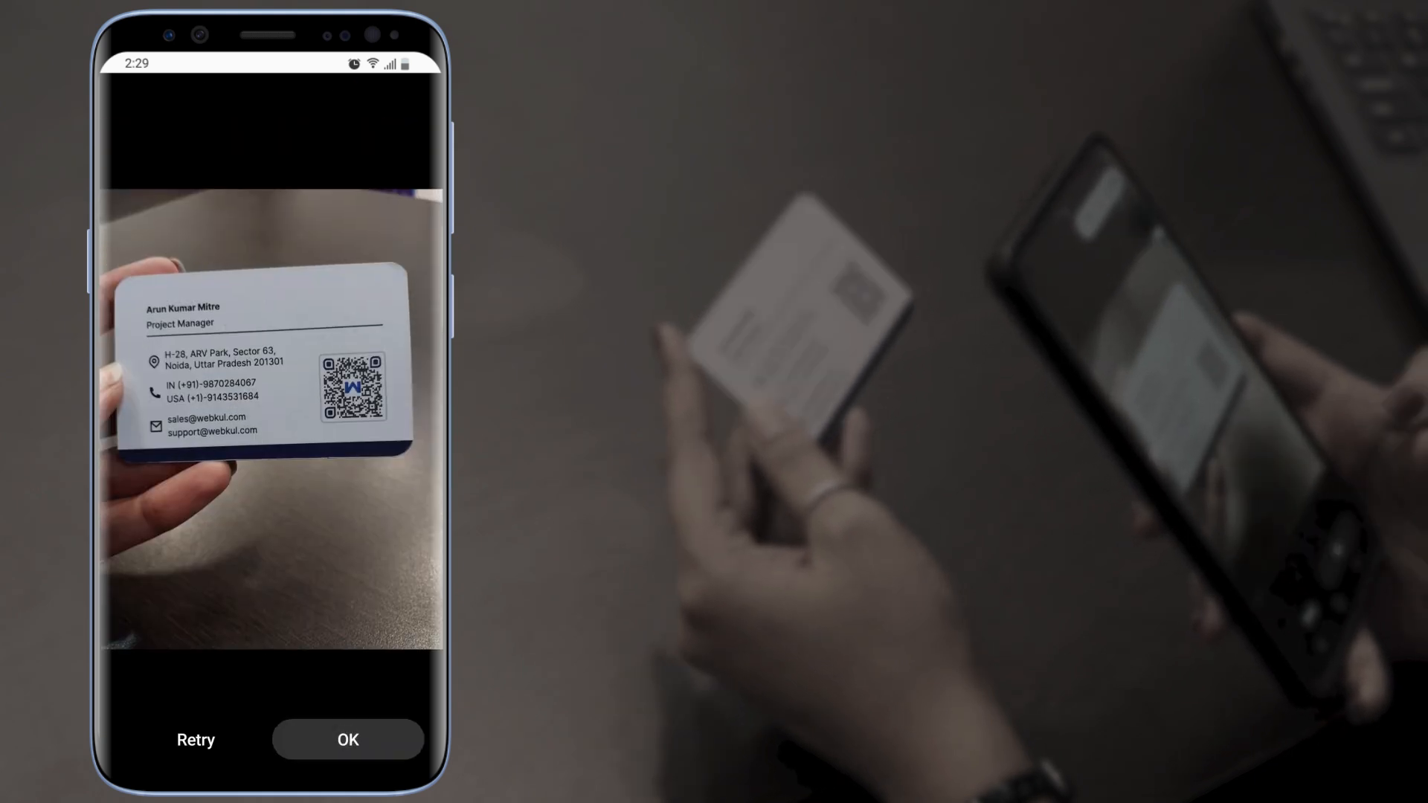
left_click(348, 739)
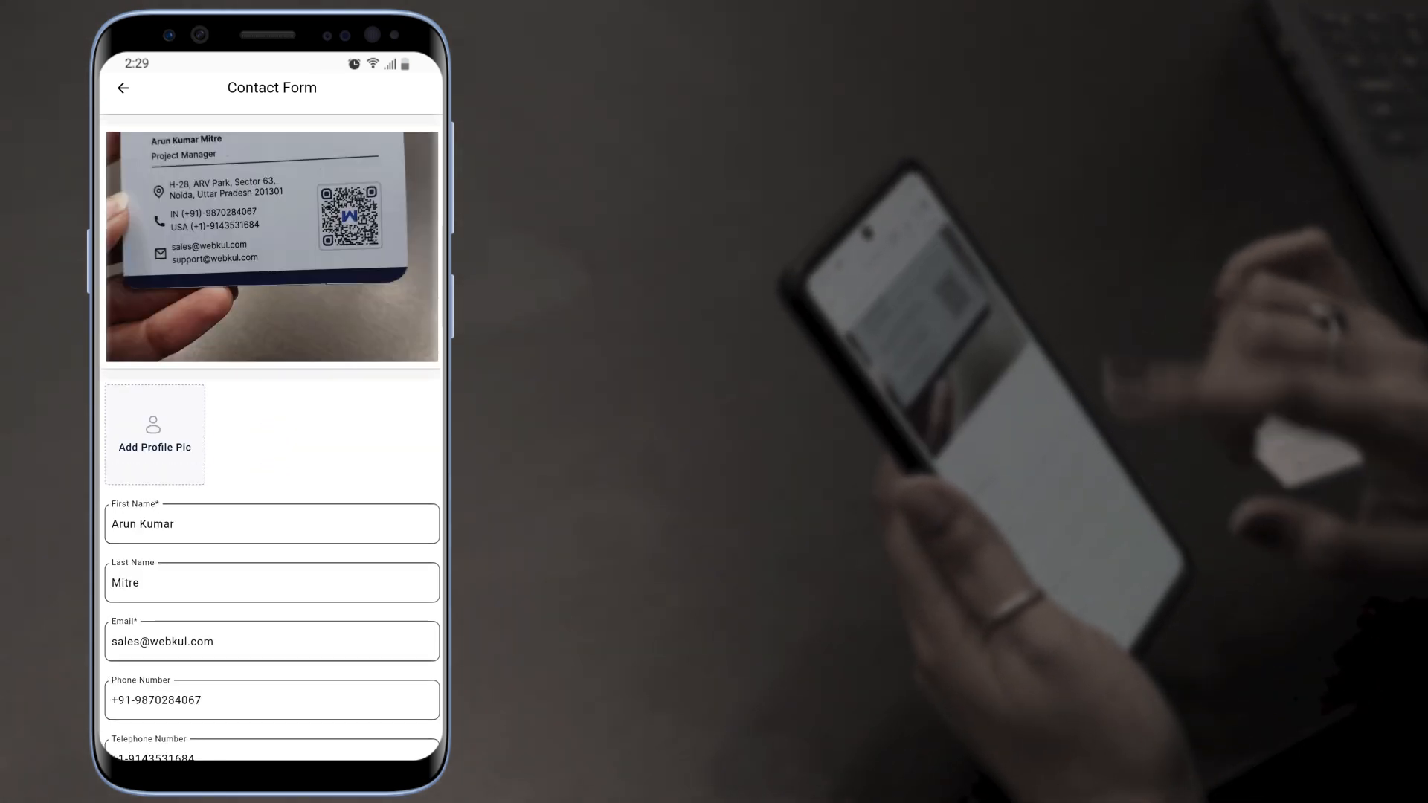
Review the filled Contact Form and send the contact to Odoo.
scroll("down", 3)
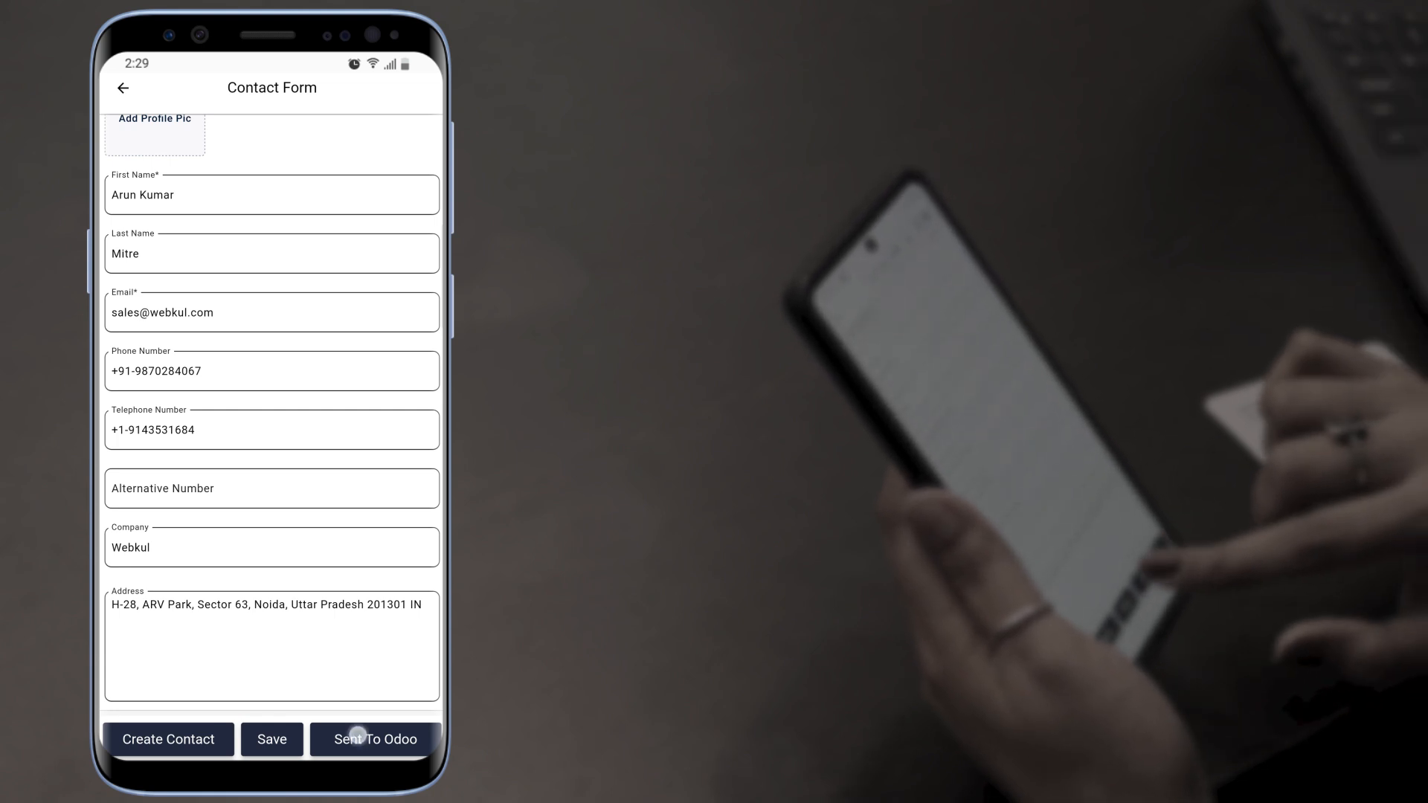
left_click(271, 738)
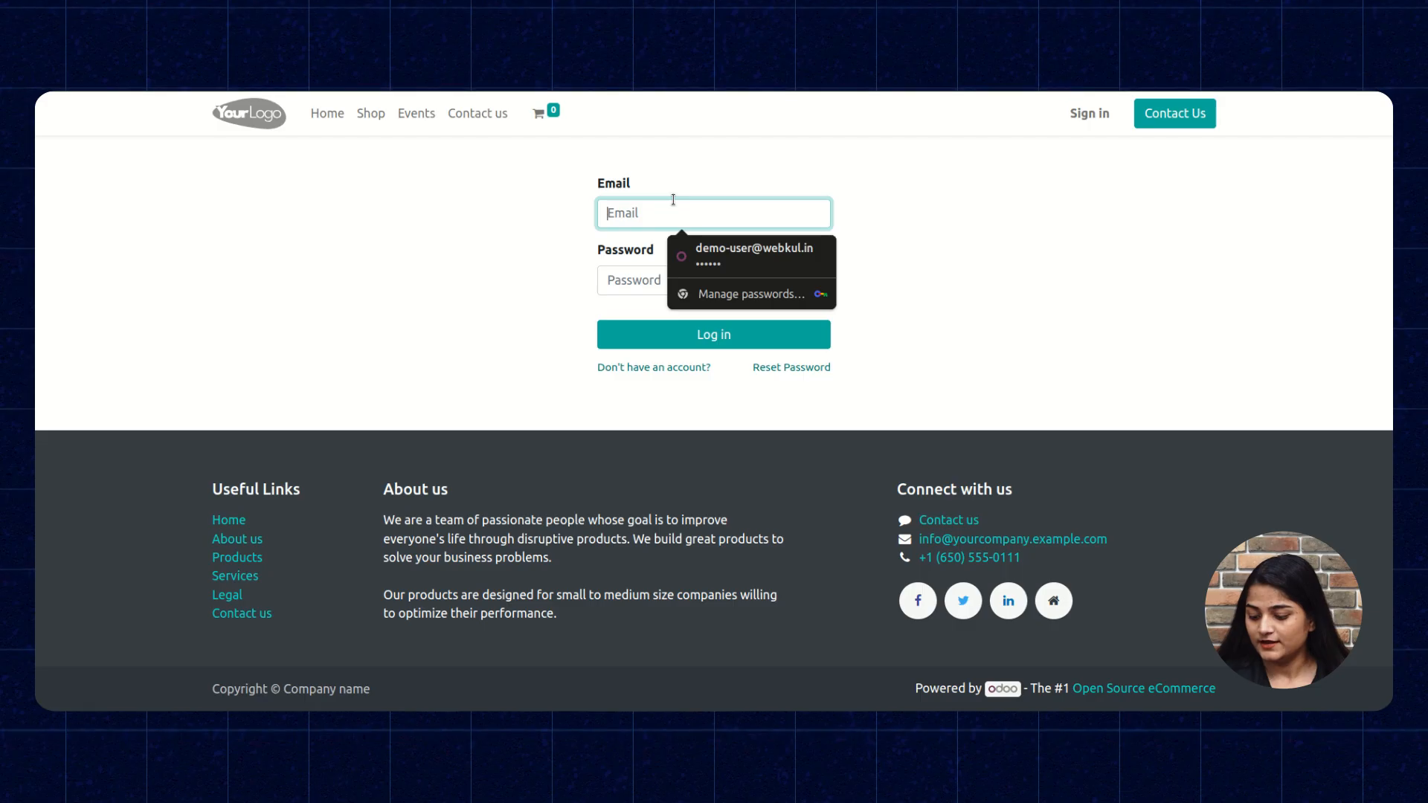
Log in to the Odoo backend as admin.
type("admin")
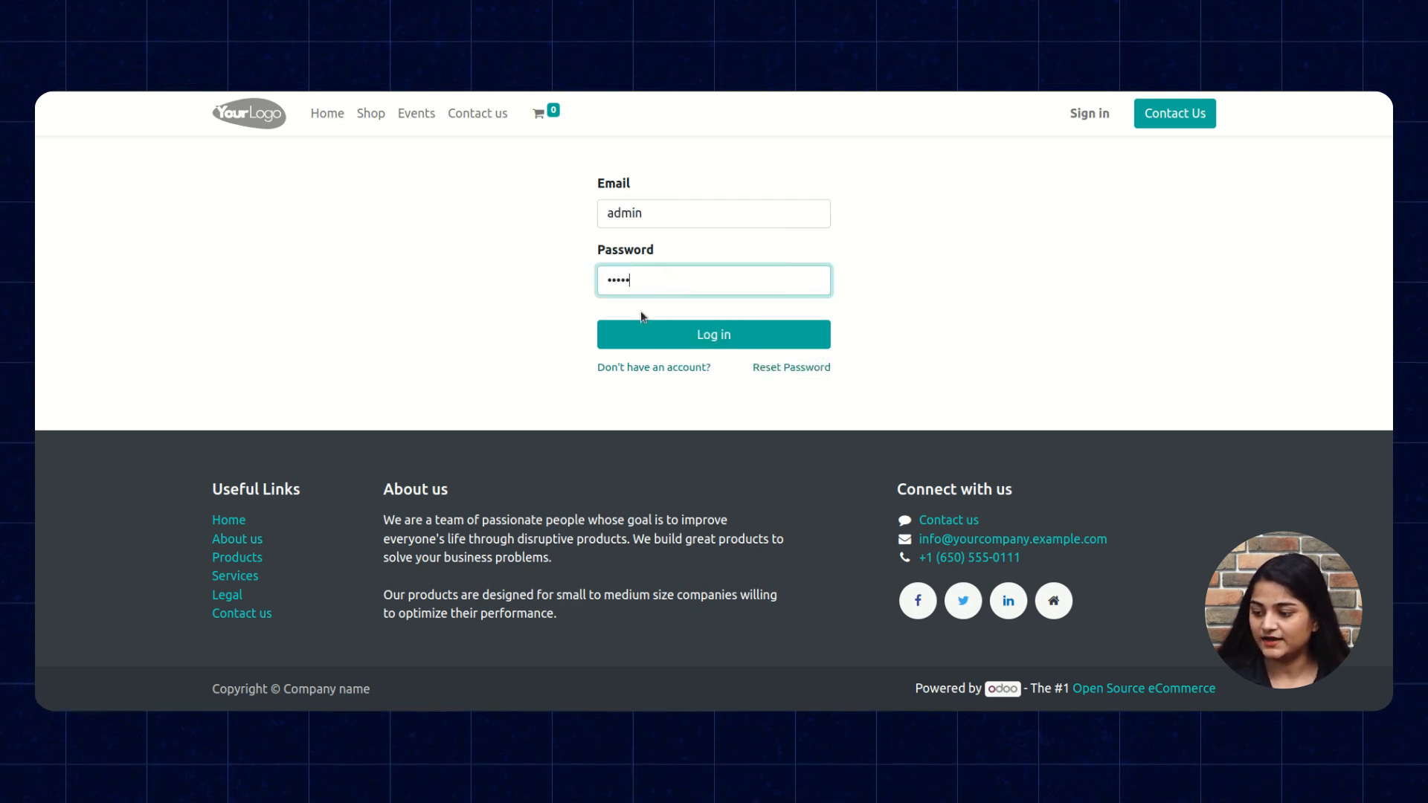
left_click(713, 334)
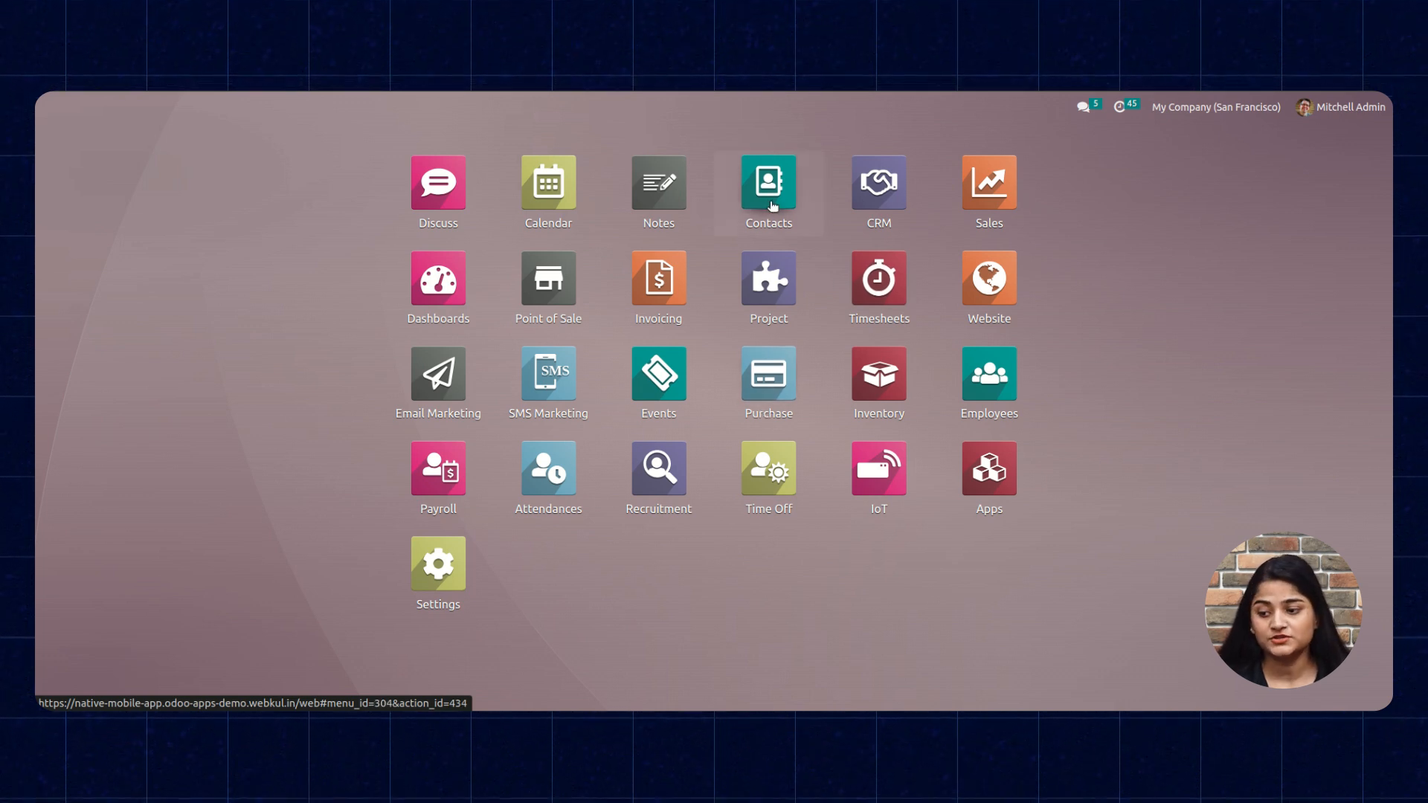
left_click(766, 180)
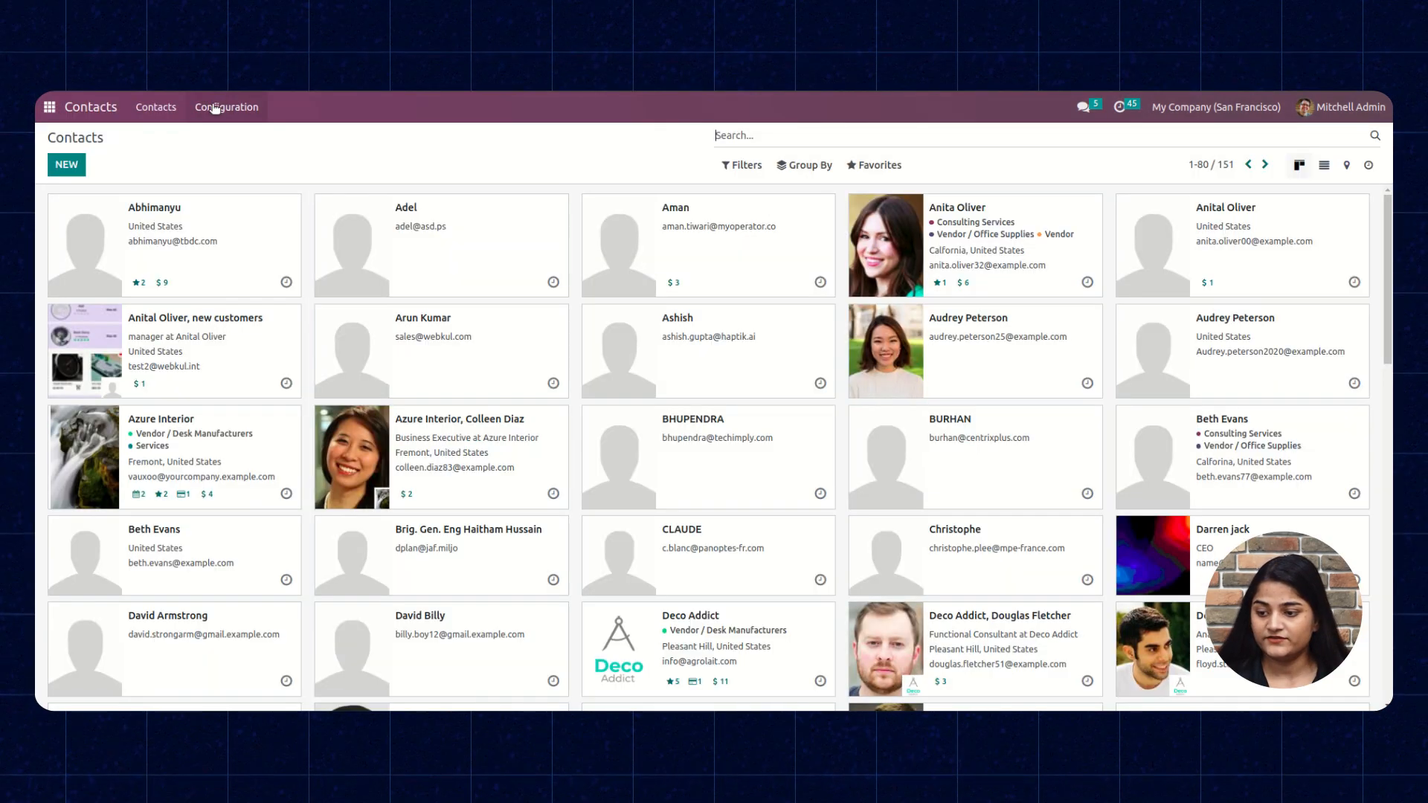
left_click(224, 106)
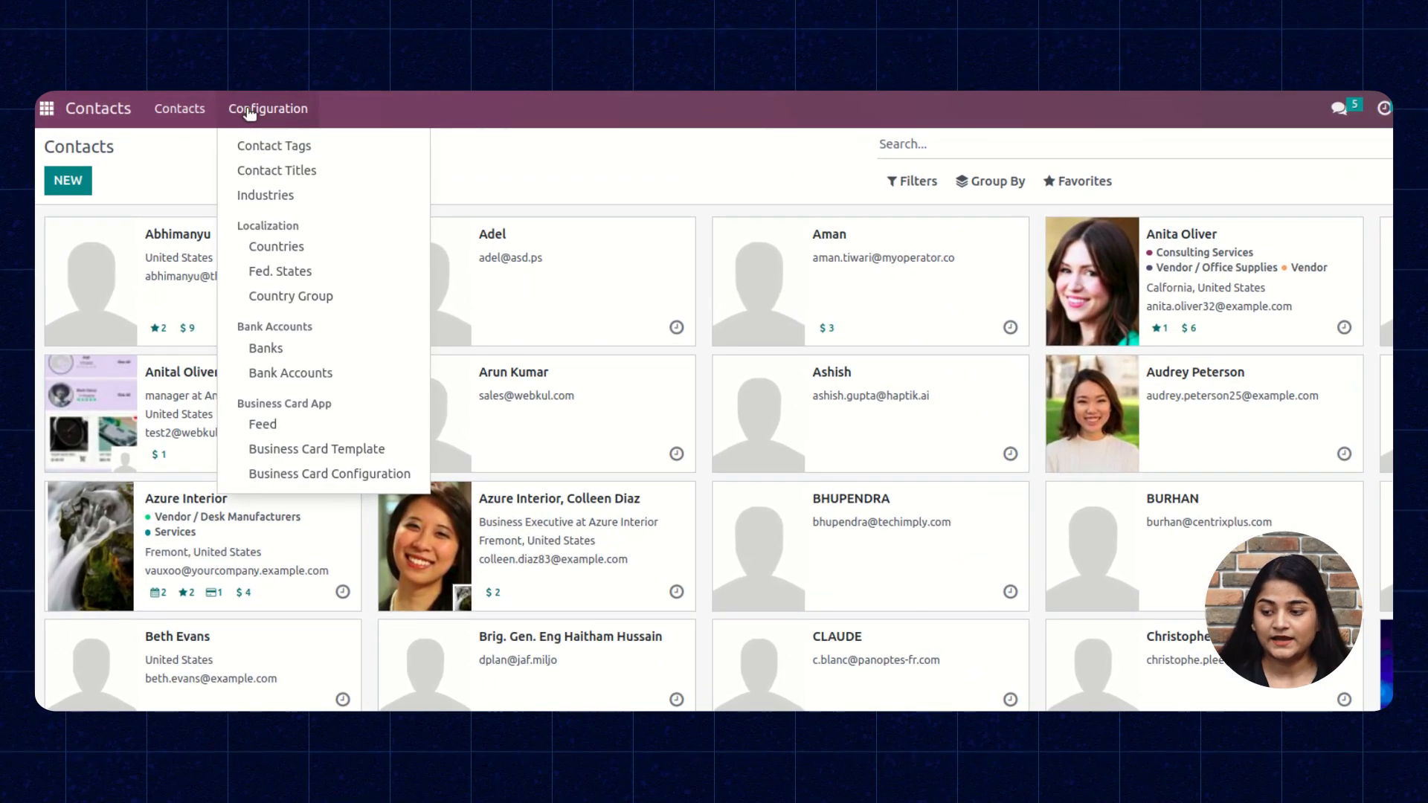
mouse_move(263, 424)
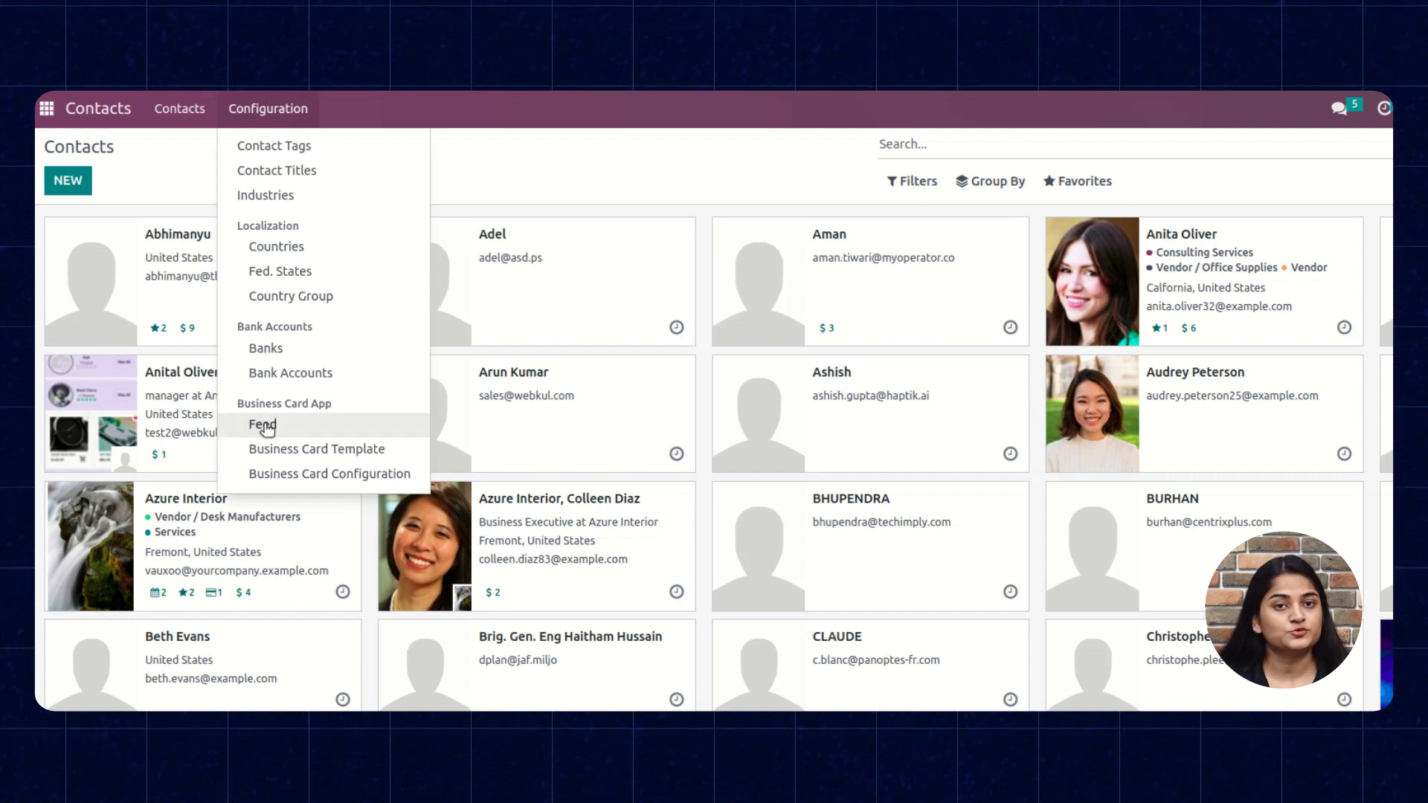
left_click(263, 425)
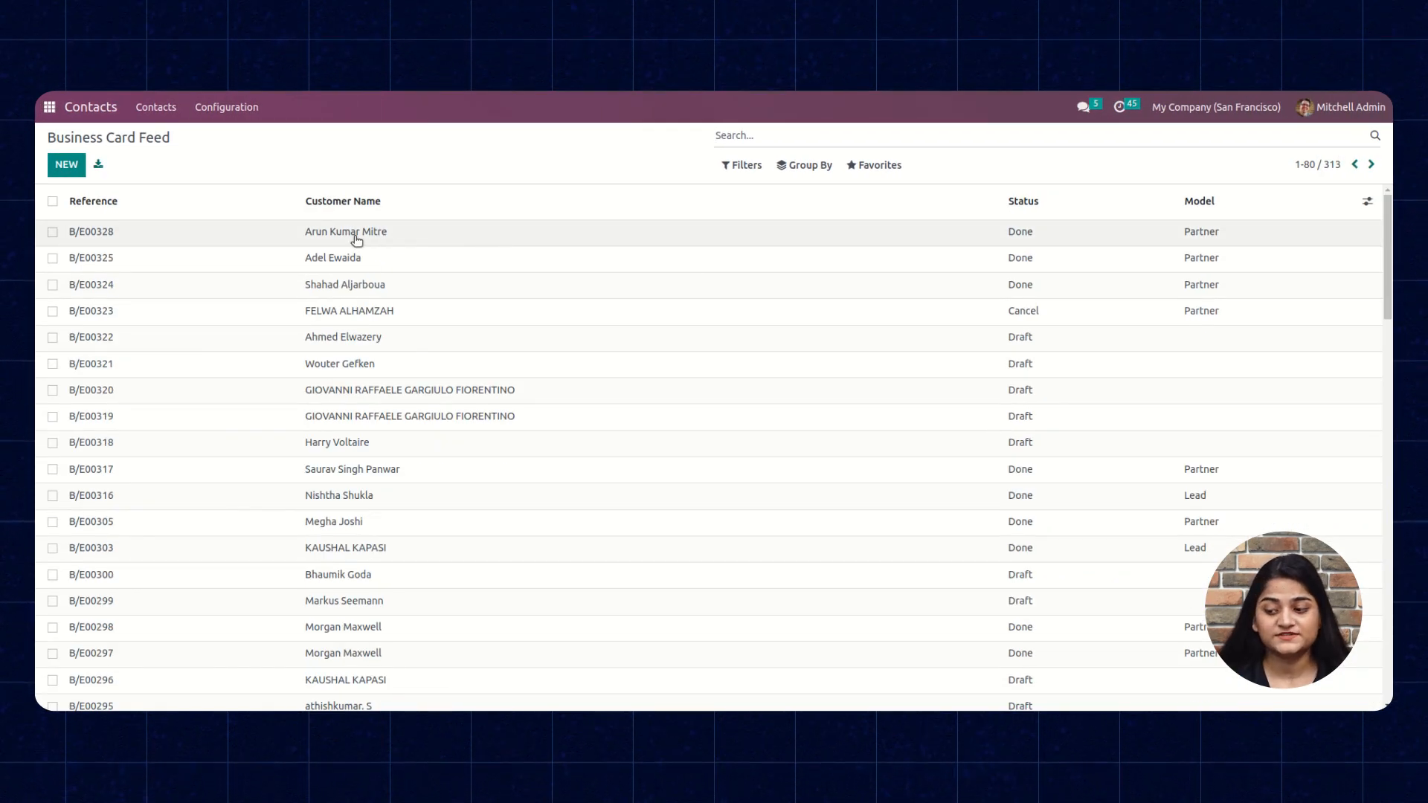
mouse_move(356, 232)
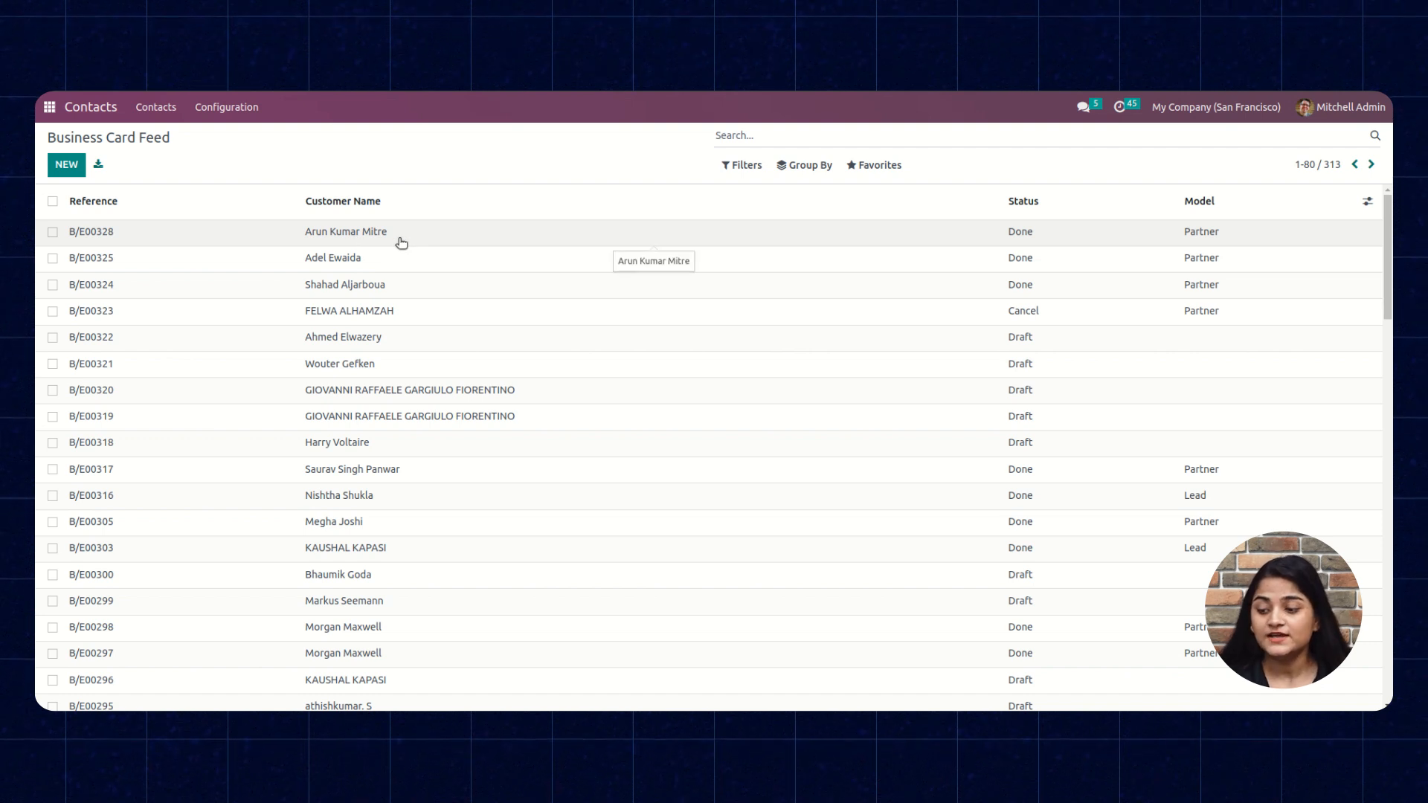
mouse_move(824, 243)
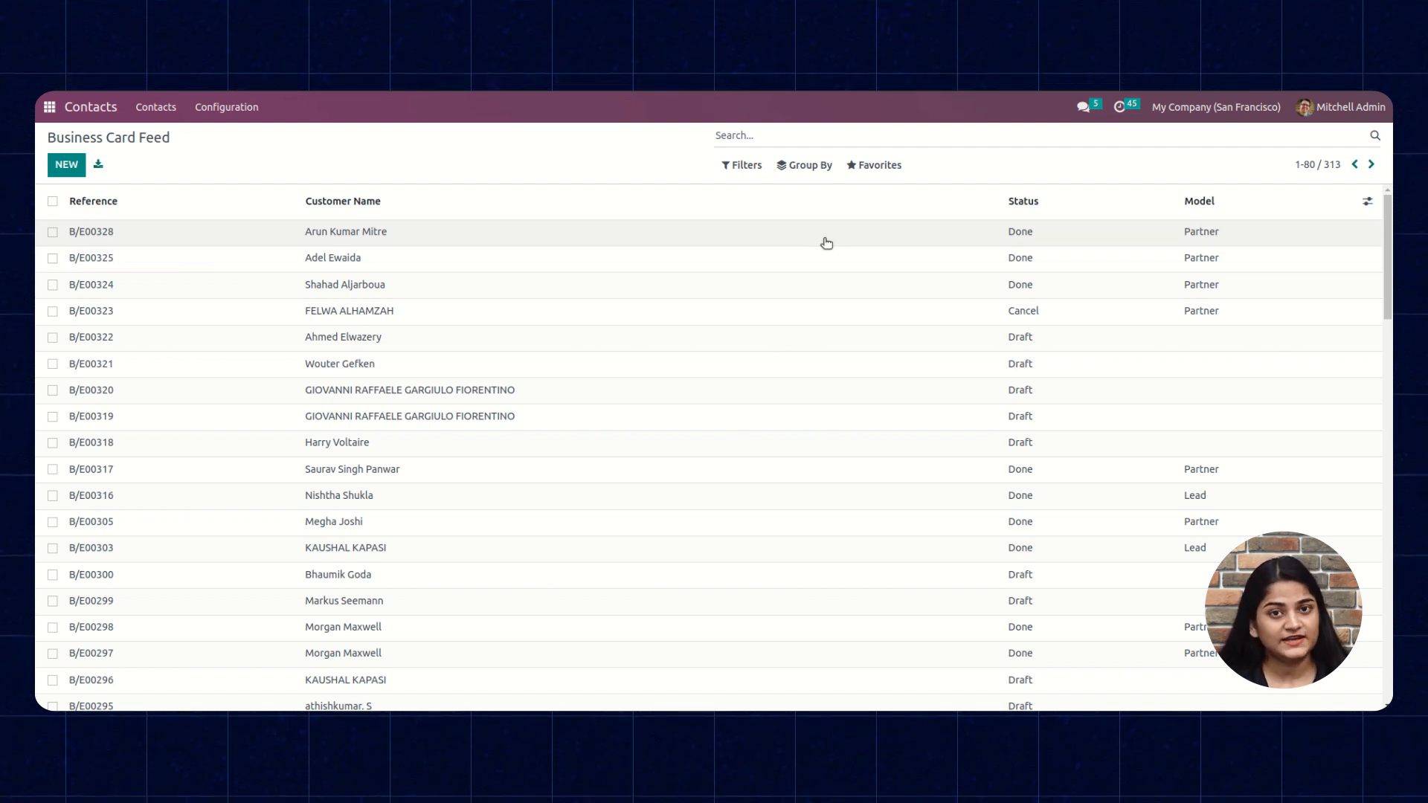
mouse_move(1013, 234)
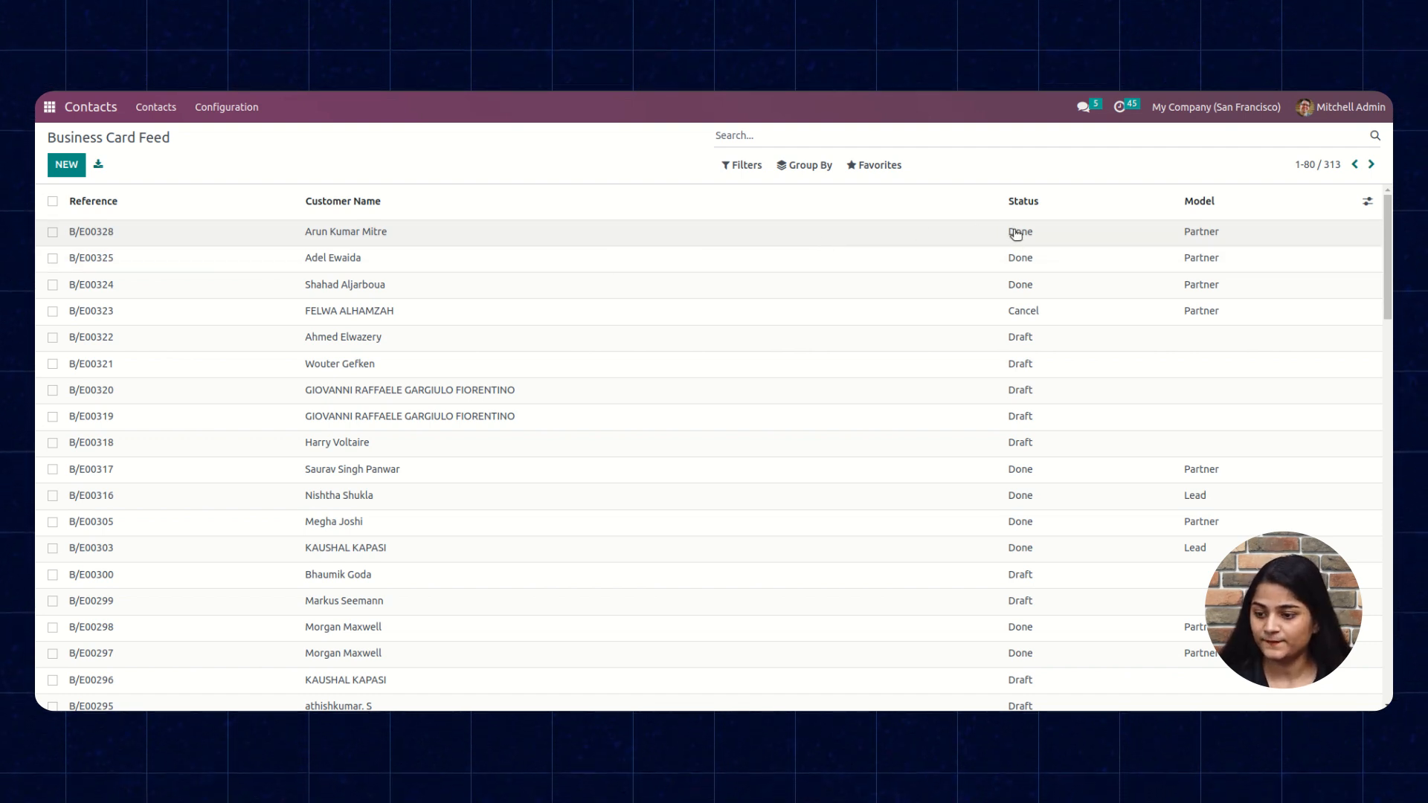
mouse_move(533, 235)
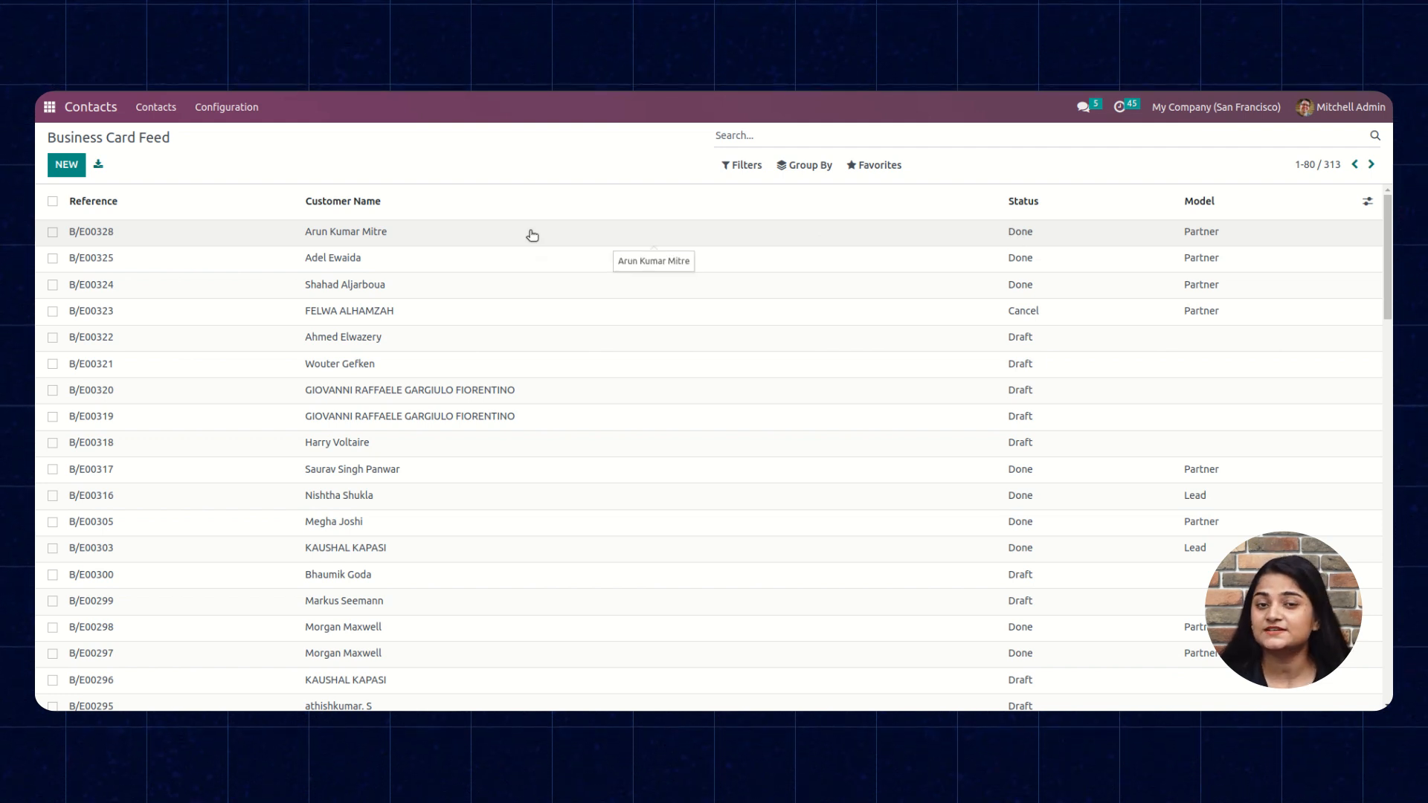
mouse_move(1022, 263)
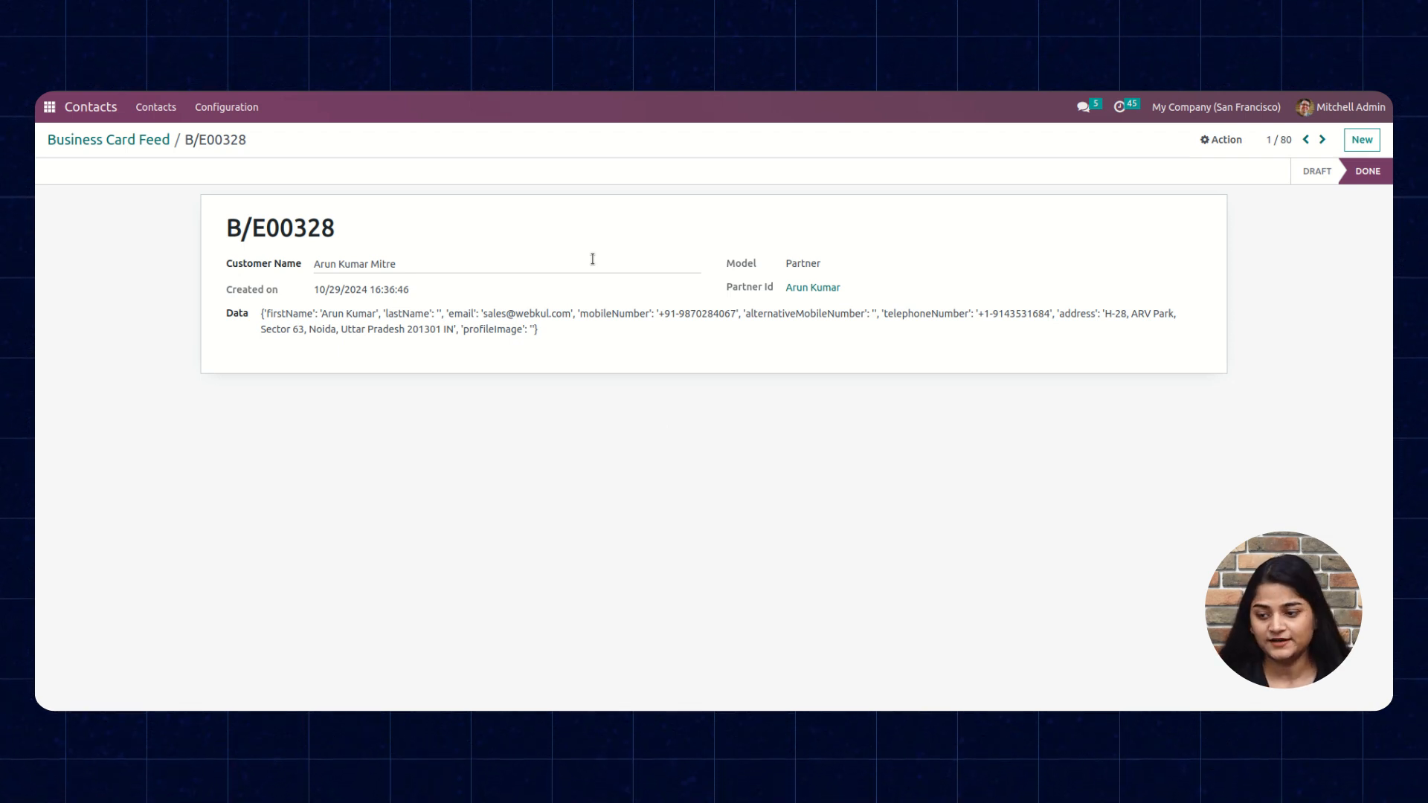
left_click(226, 107)
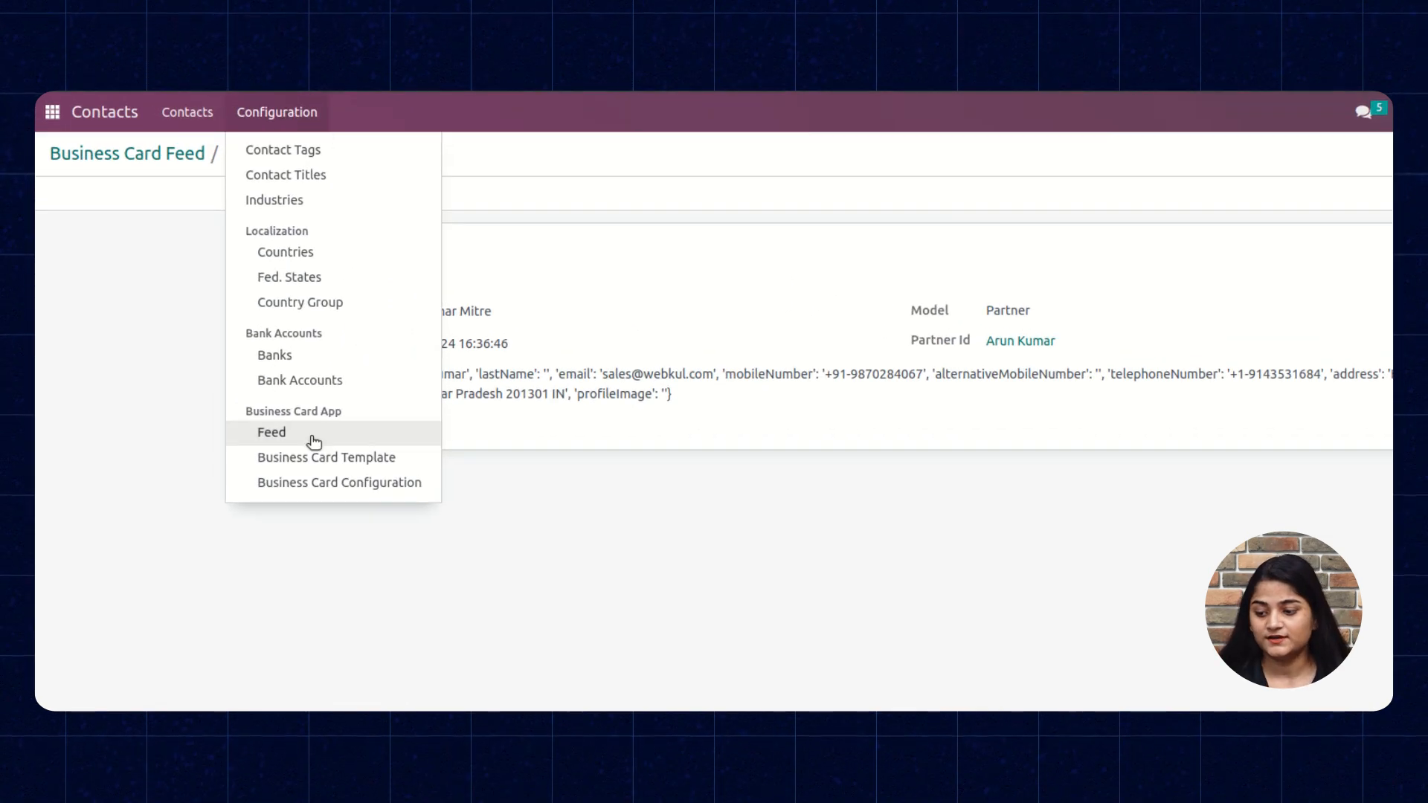
Set the Business Card Template model to Lead.
left_click(325, 457)
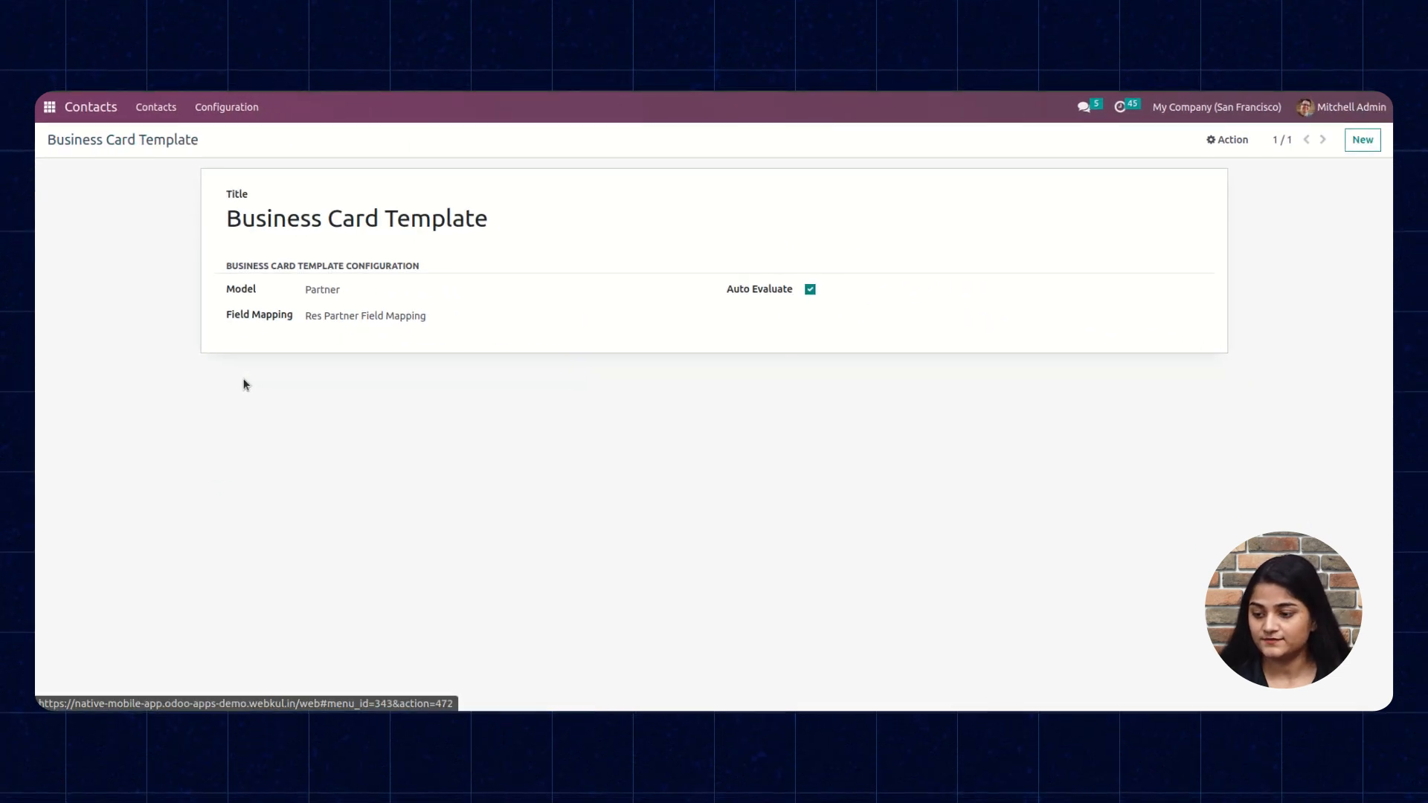
left_click(356, 219)
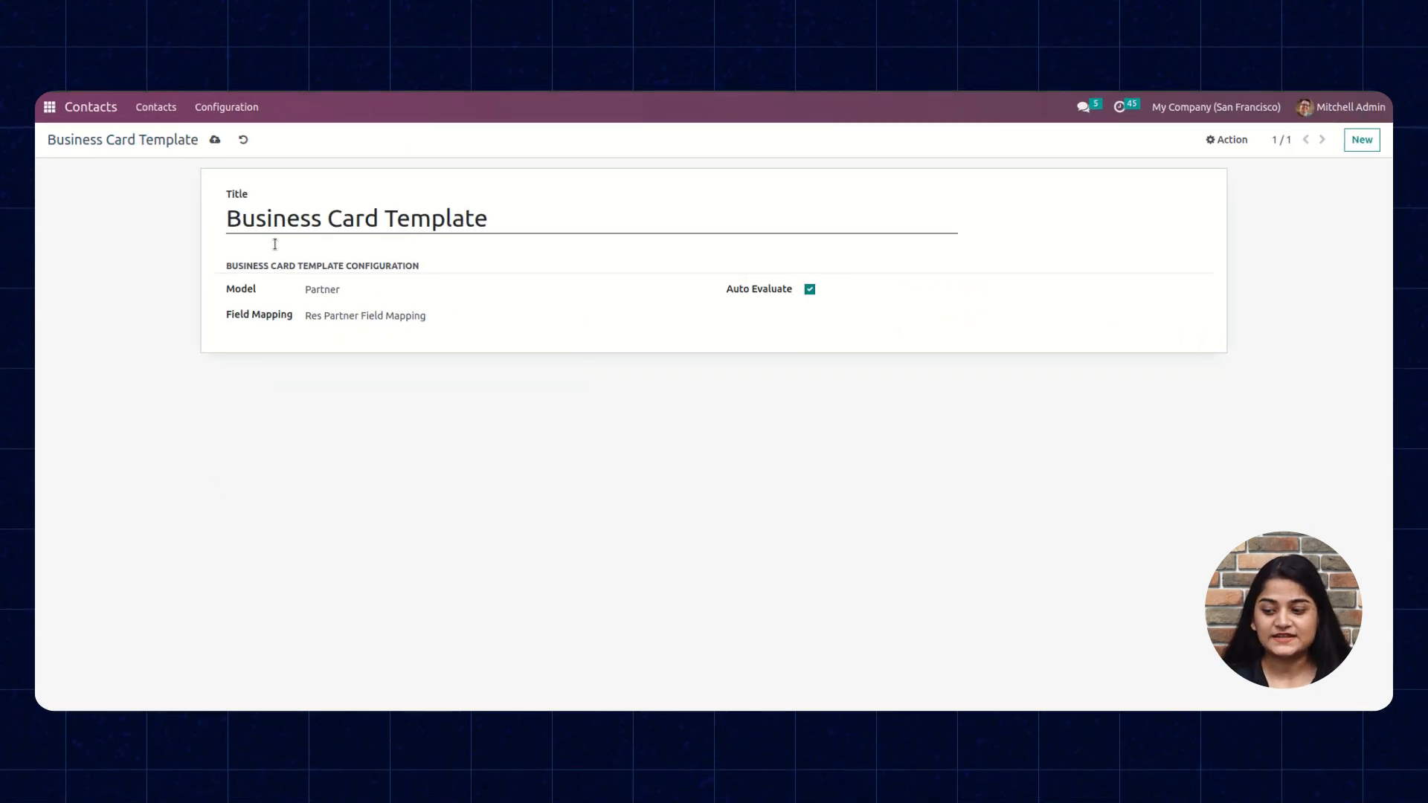
left_click(500, 290)
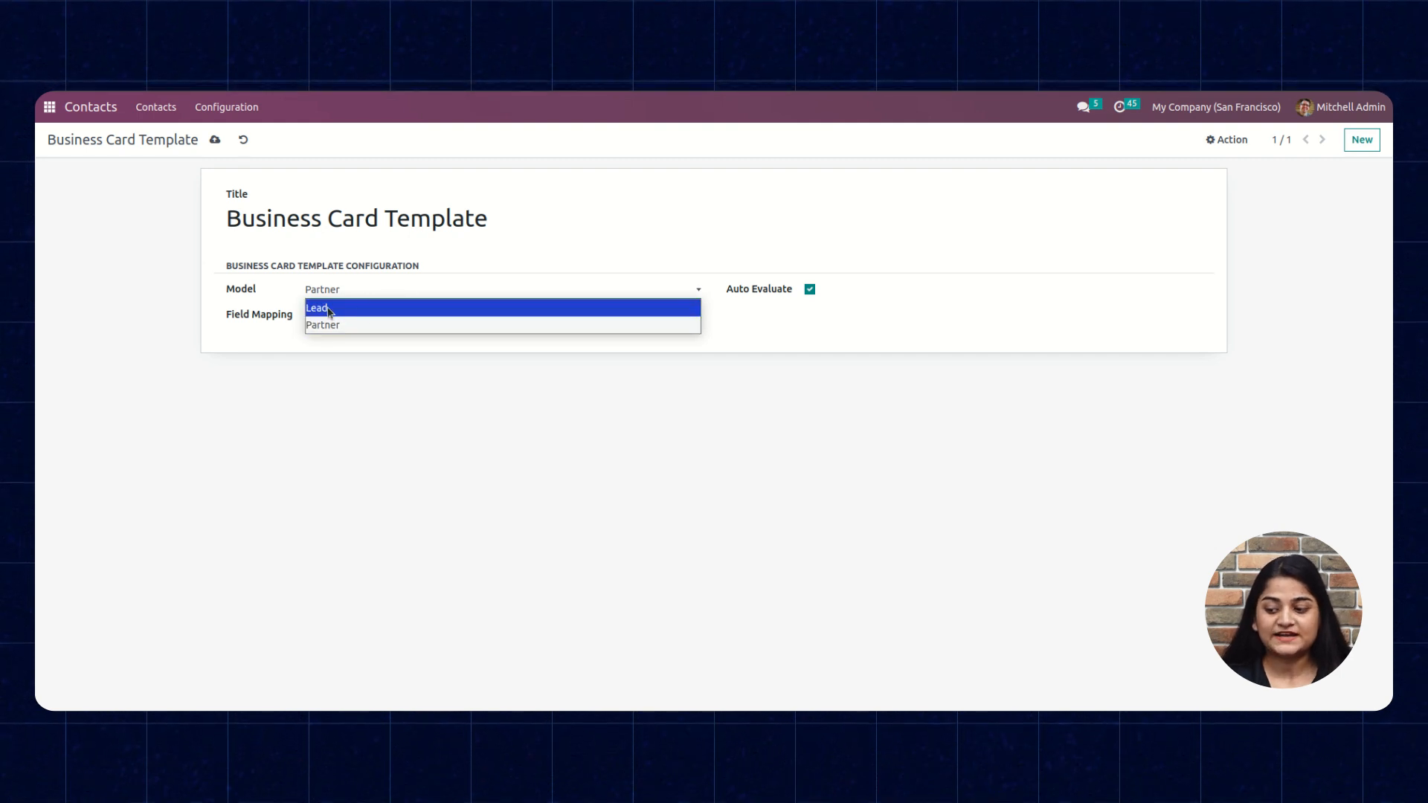
mouse_move(364, 325)
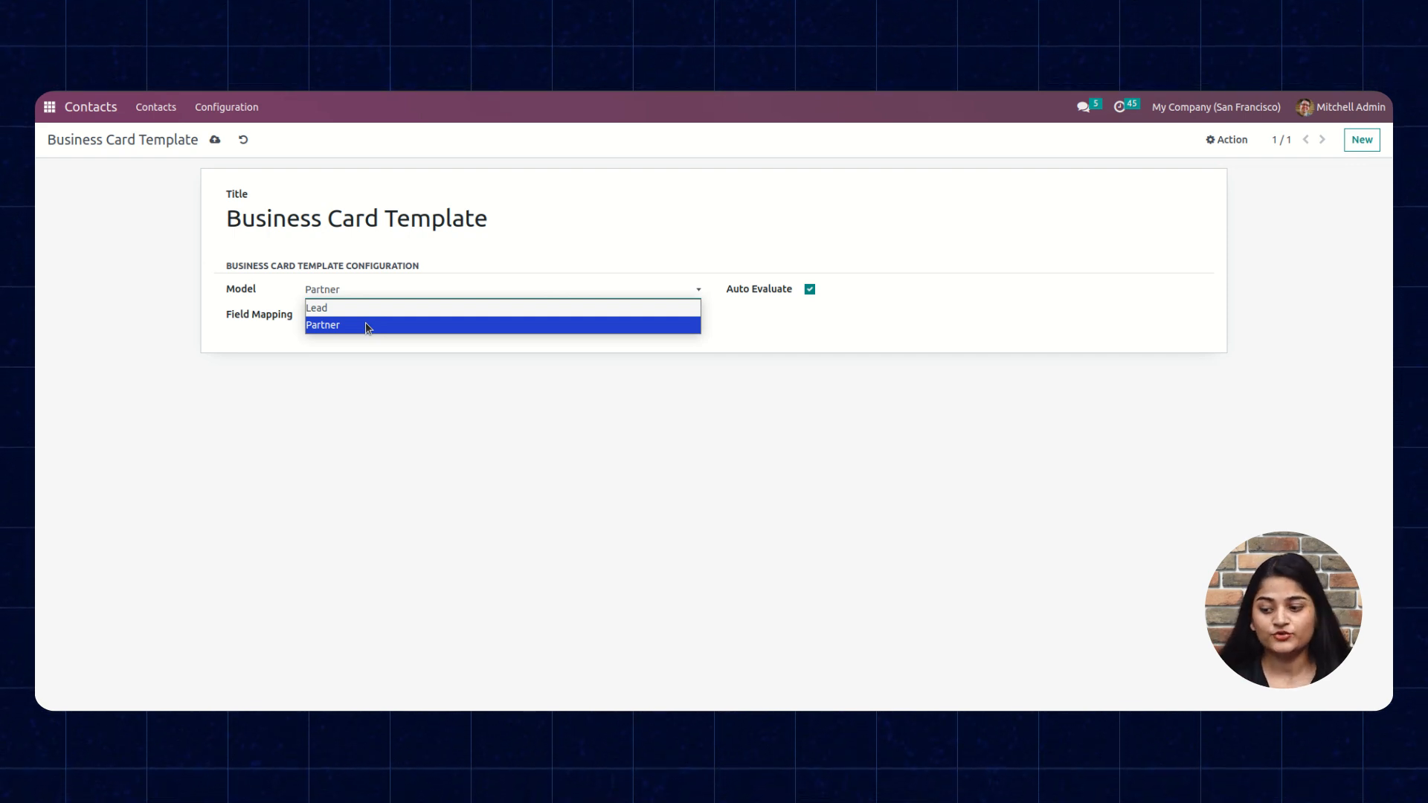
left_click(316, 308)
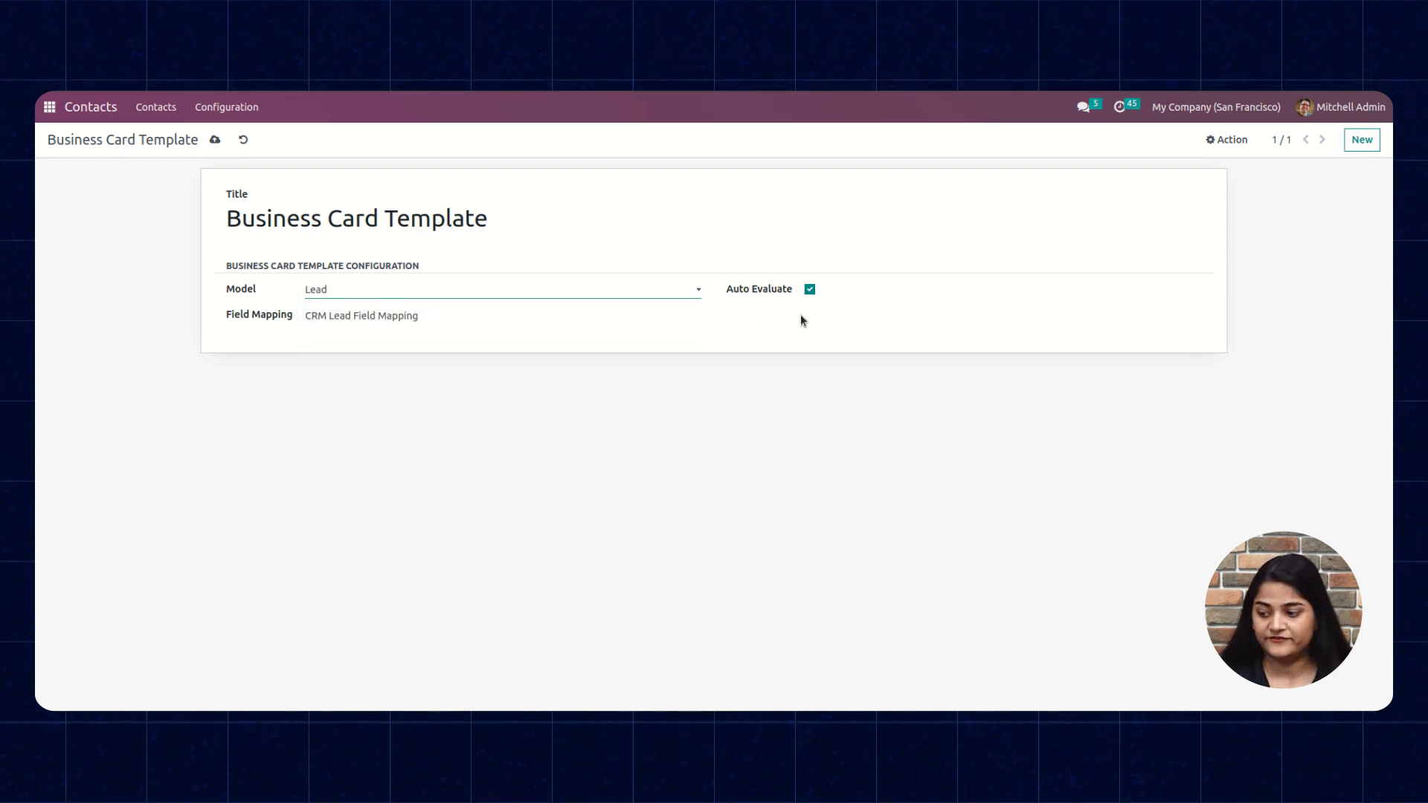
left_click(807, 288)
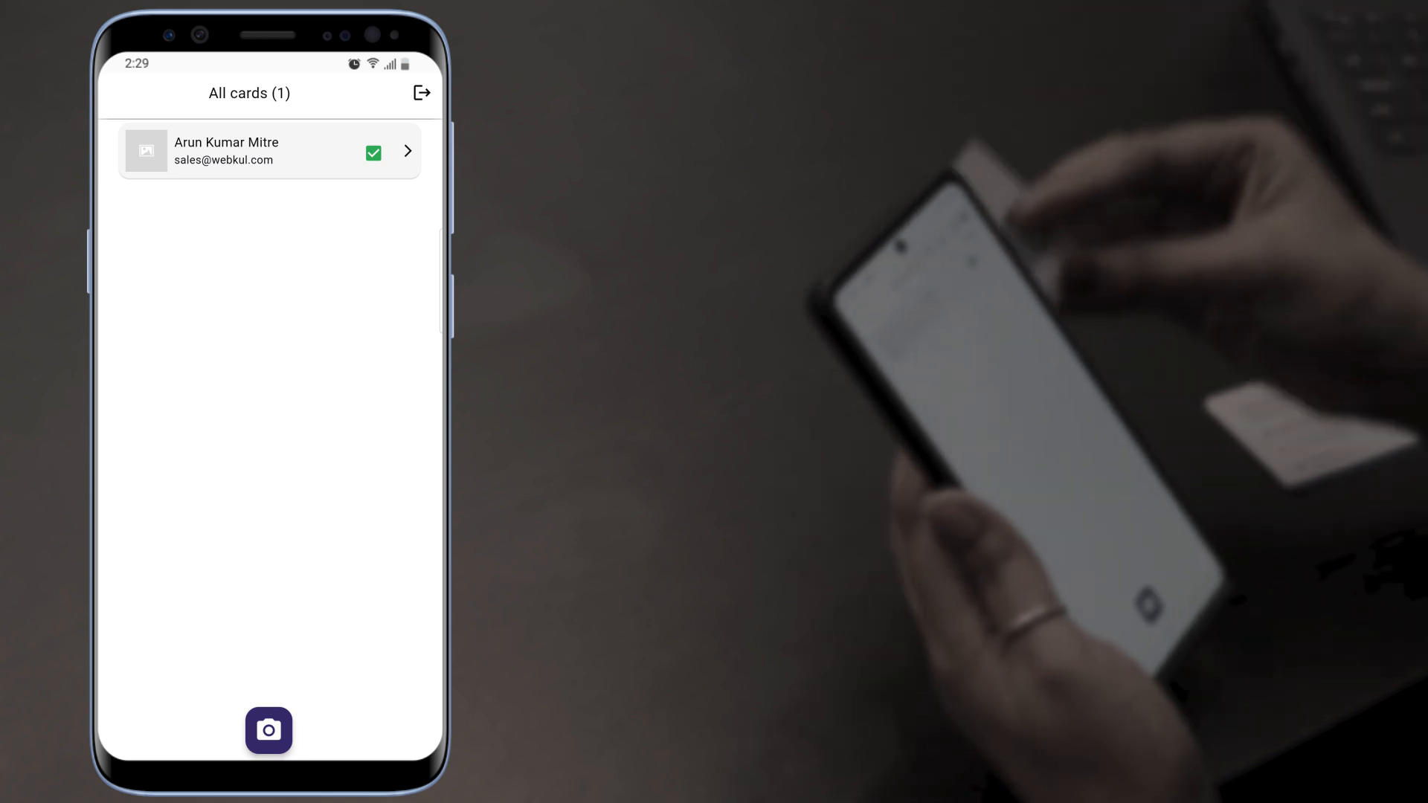
left_click(268, 730)
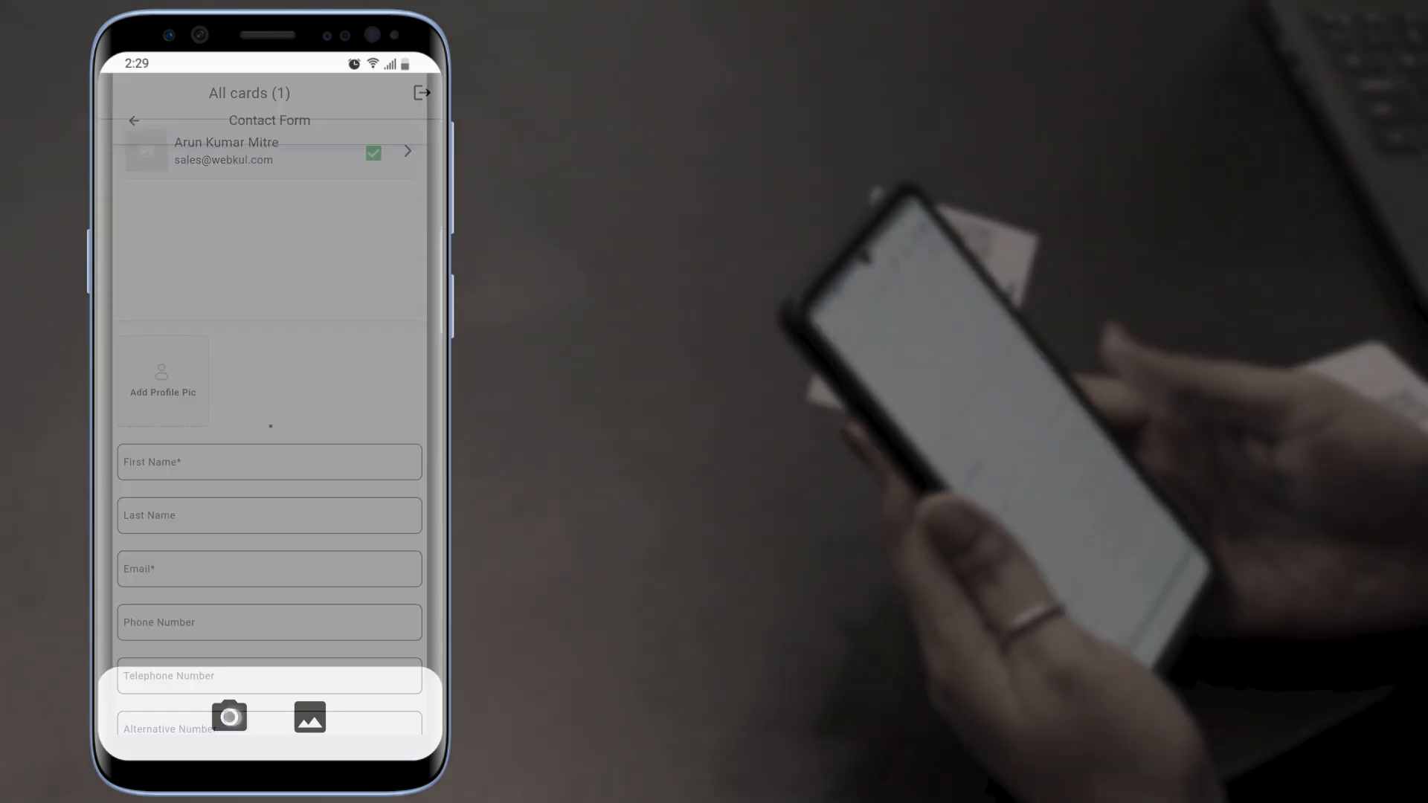
left_click(229, 715)
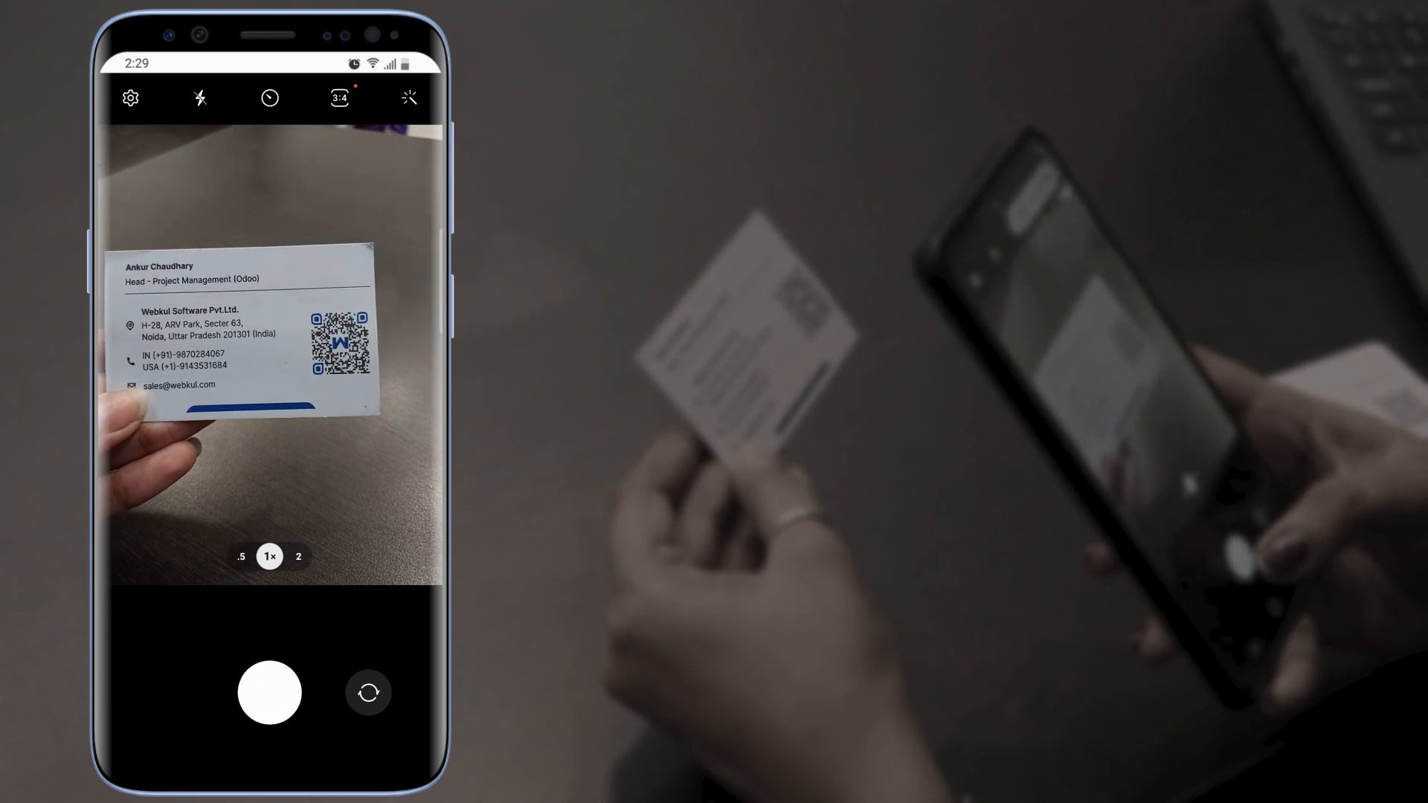
left_click(269, 693)
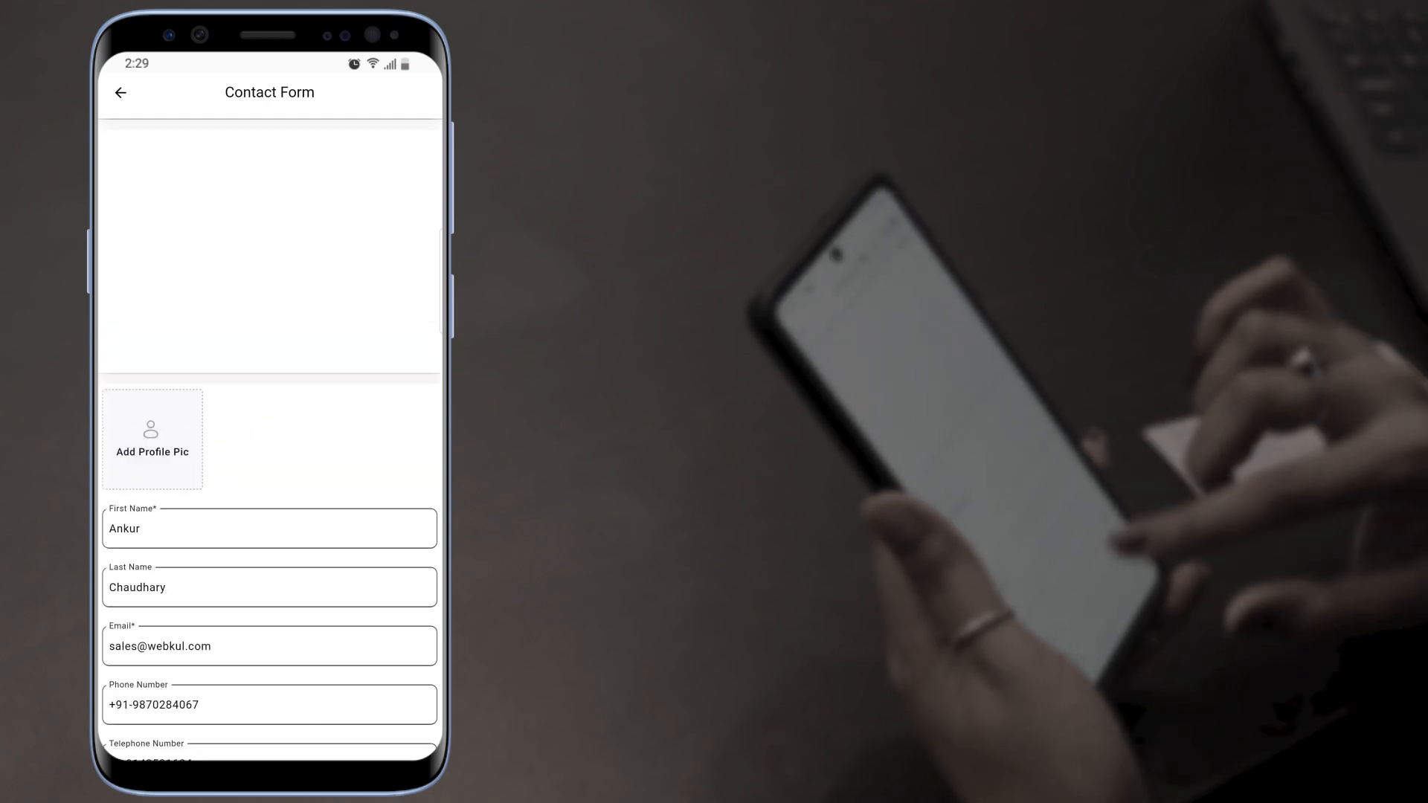
scroll("down", 3)
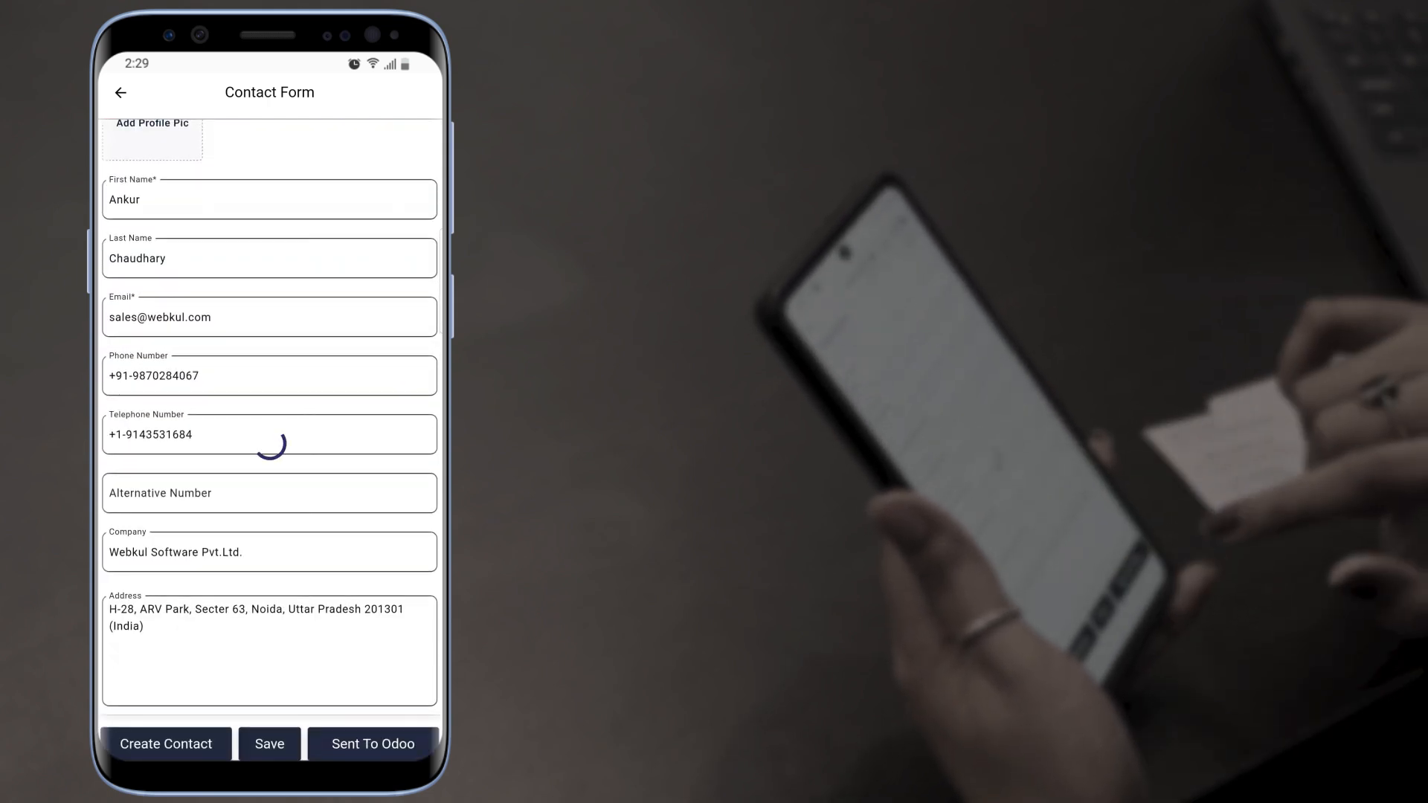
left_click(268, 744)
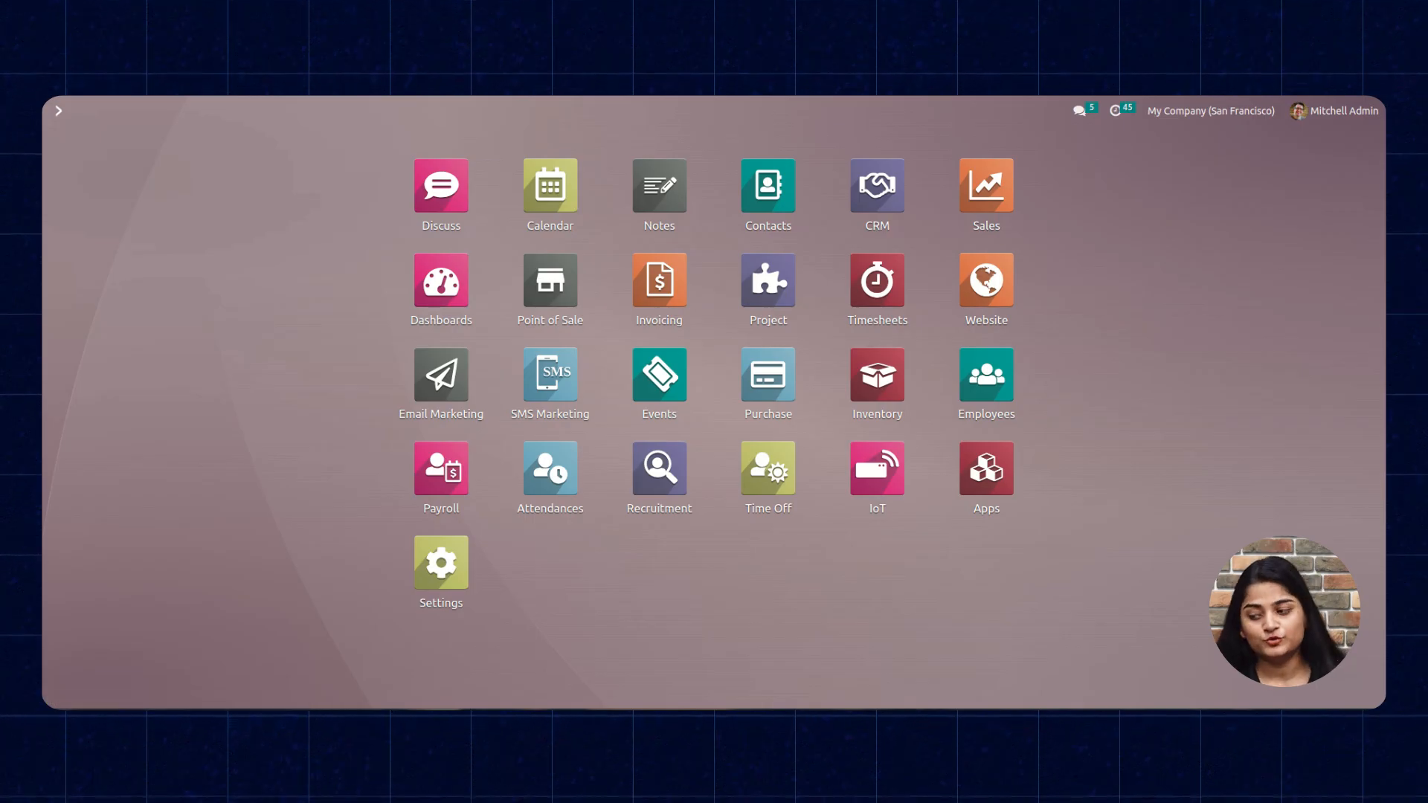
mouse_move(916, 204)
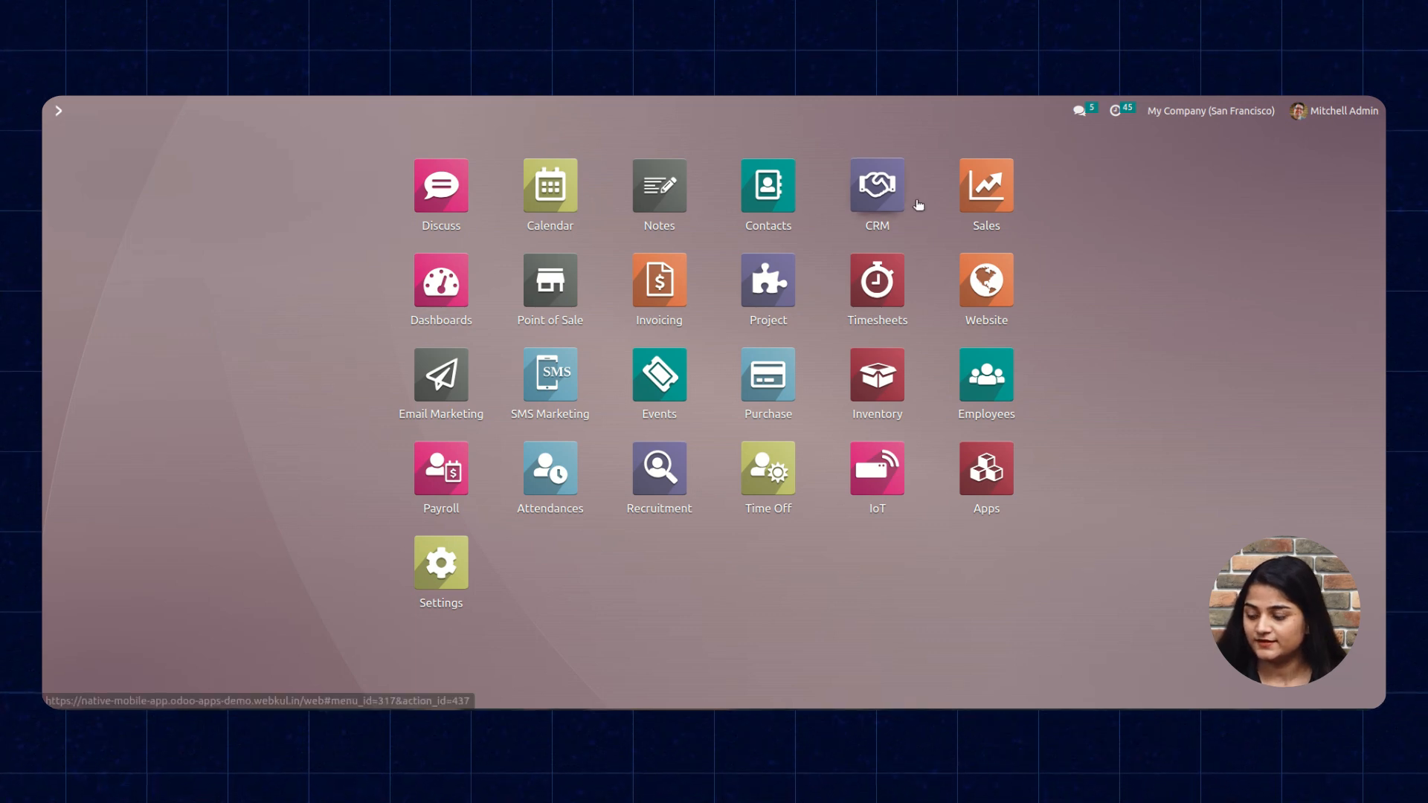
left_click(766, 184)
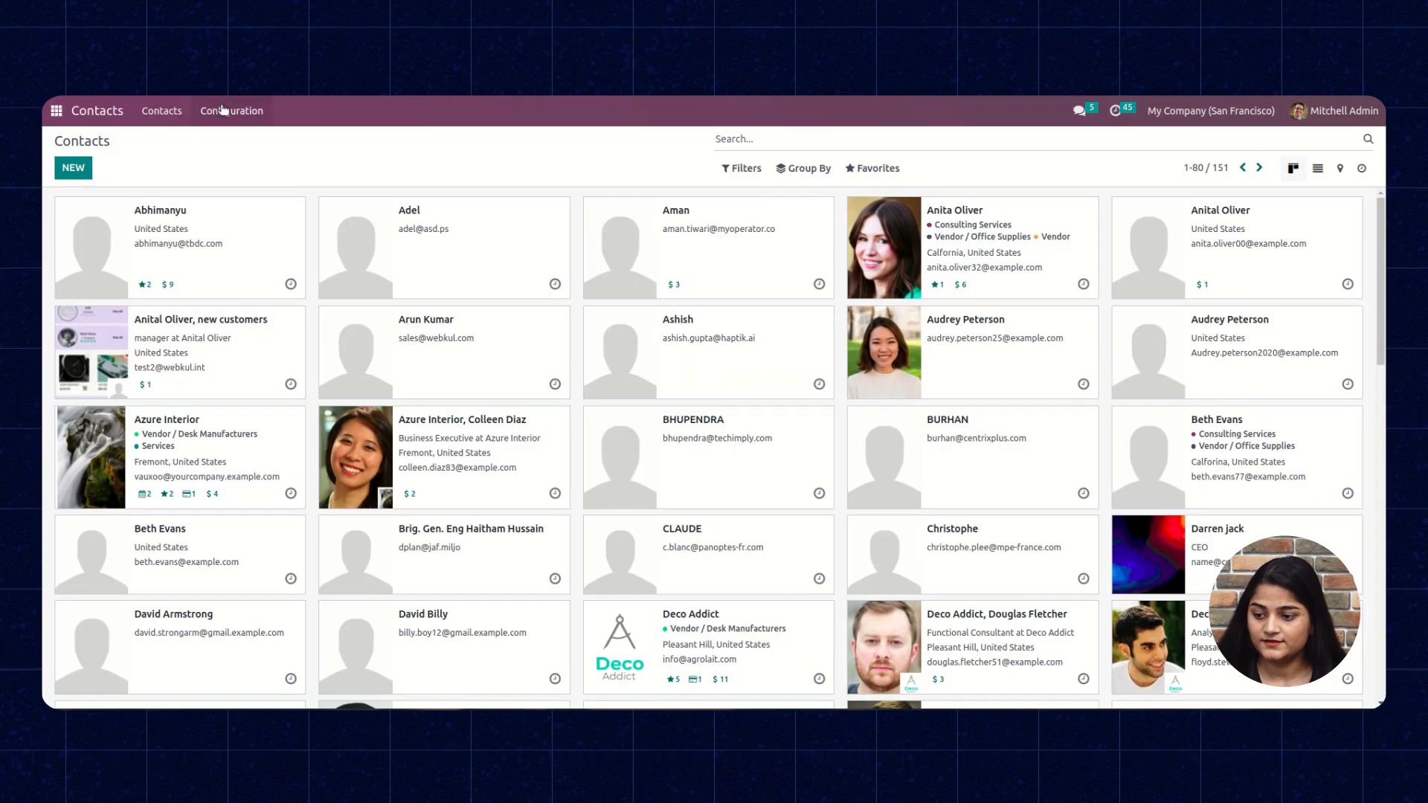
mouse_move(258, 362)
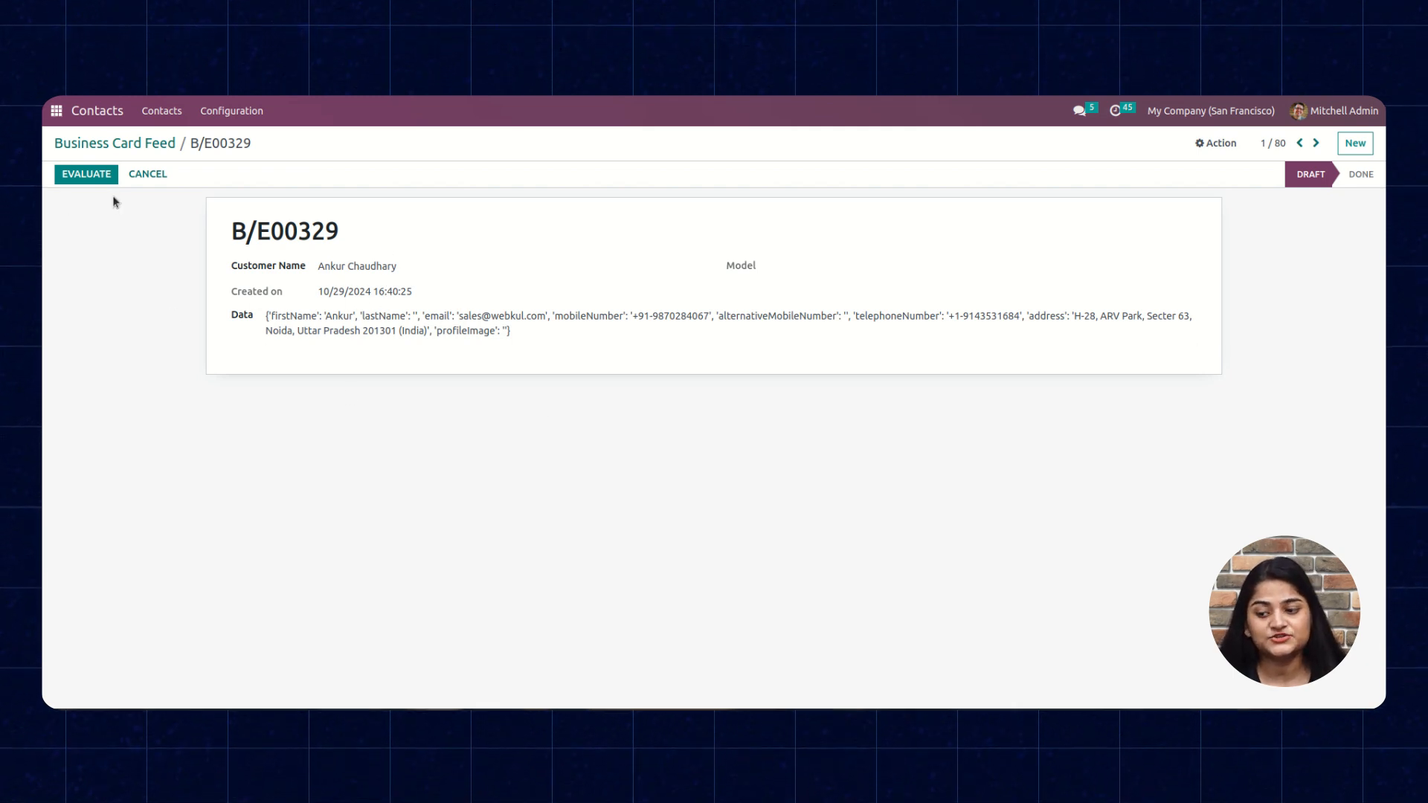
left_click(86, 174)
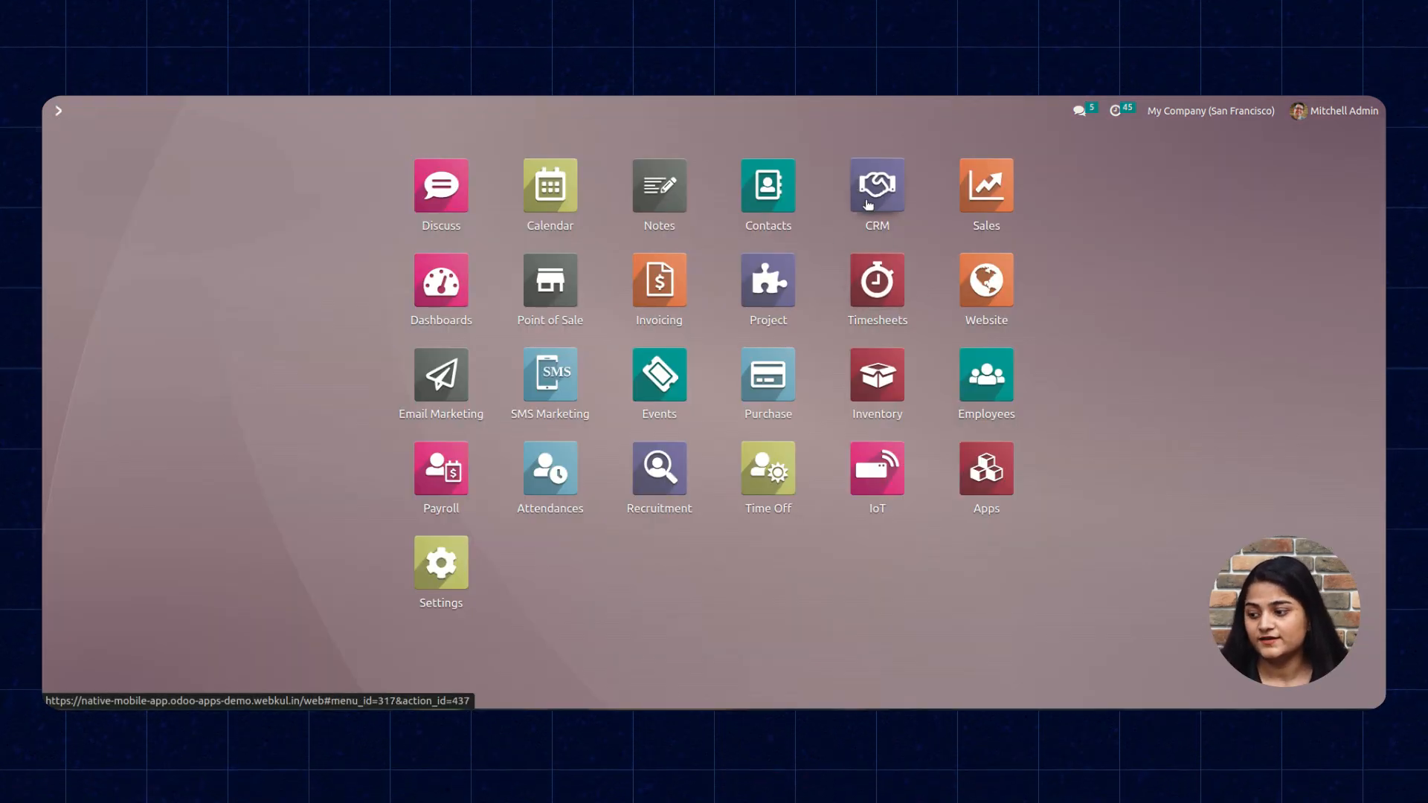
Search CRM leads for 'anku' and open the Ankur lead.
left_click(875, 185)
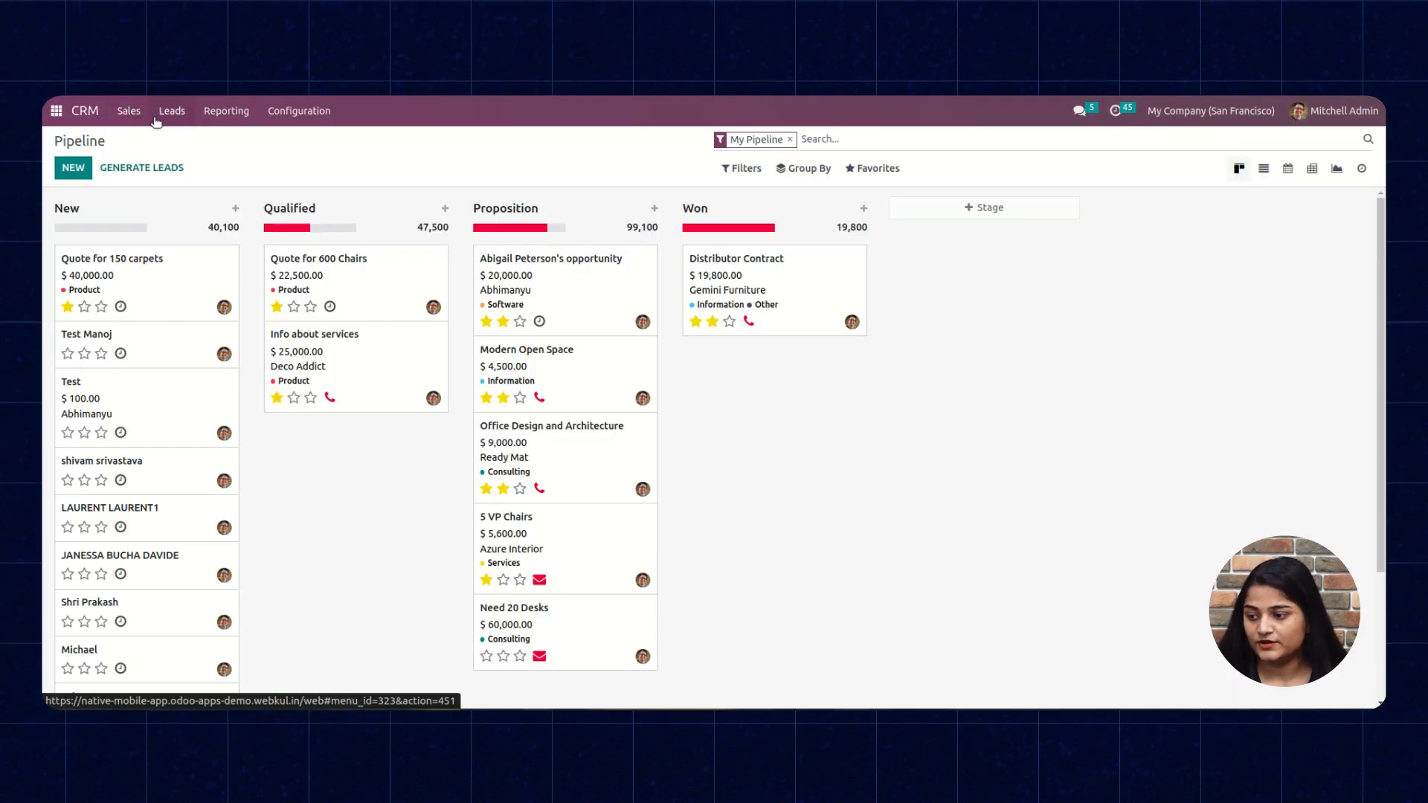
type("anku")
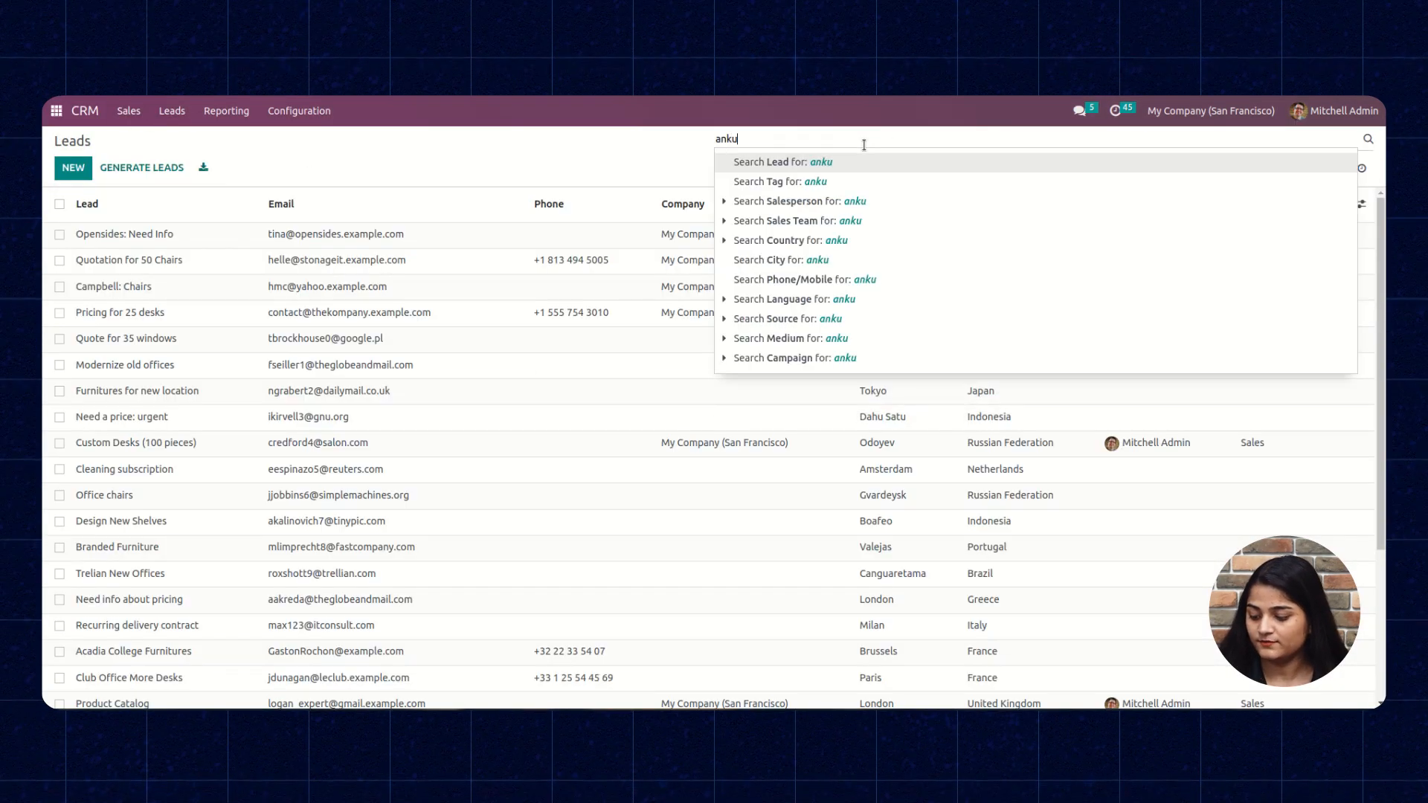
left_click(783, 161)
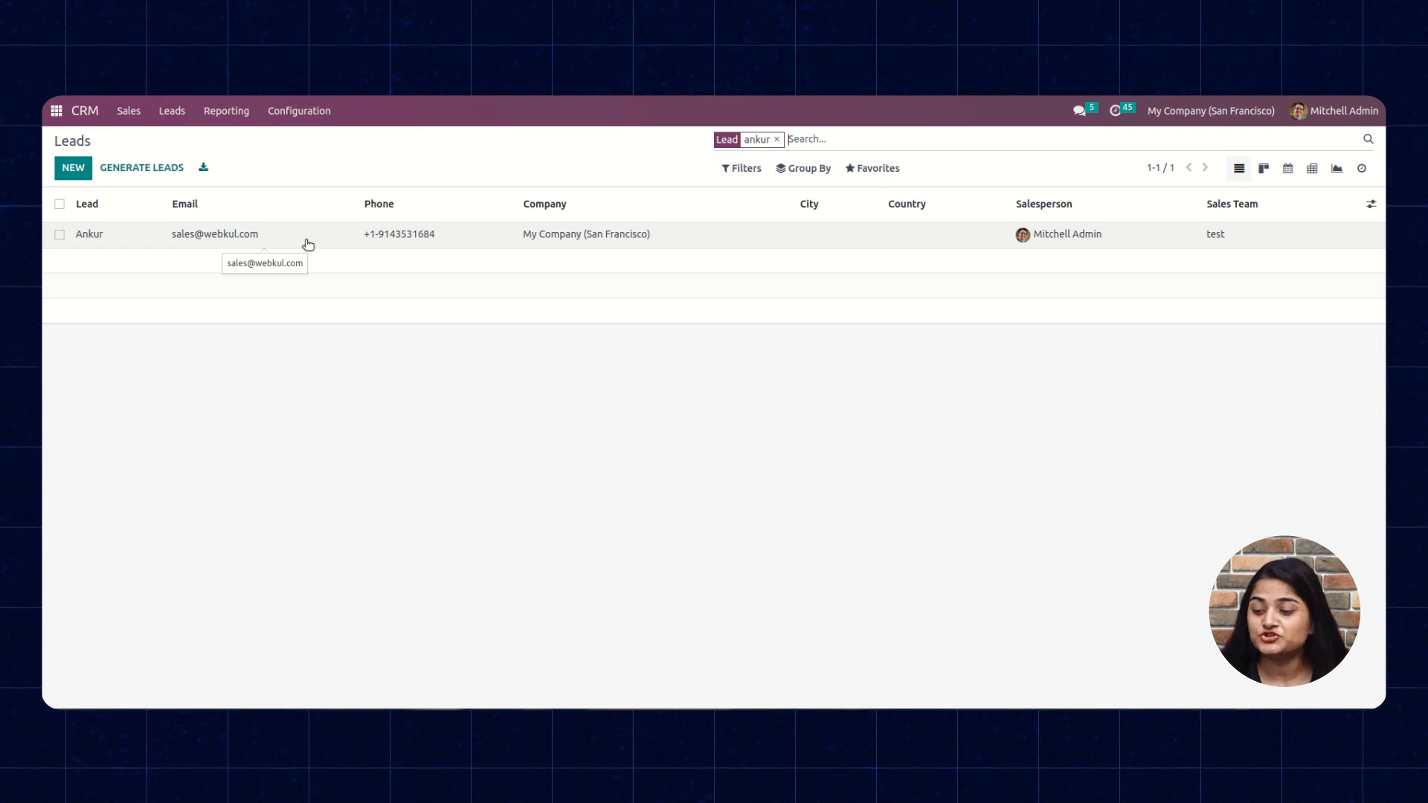
left_click(90, 234)
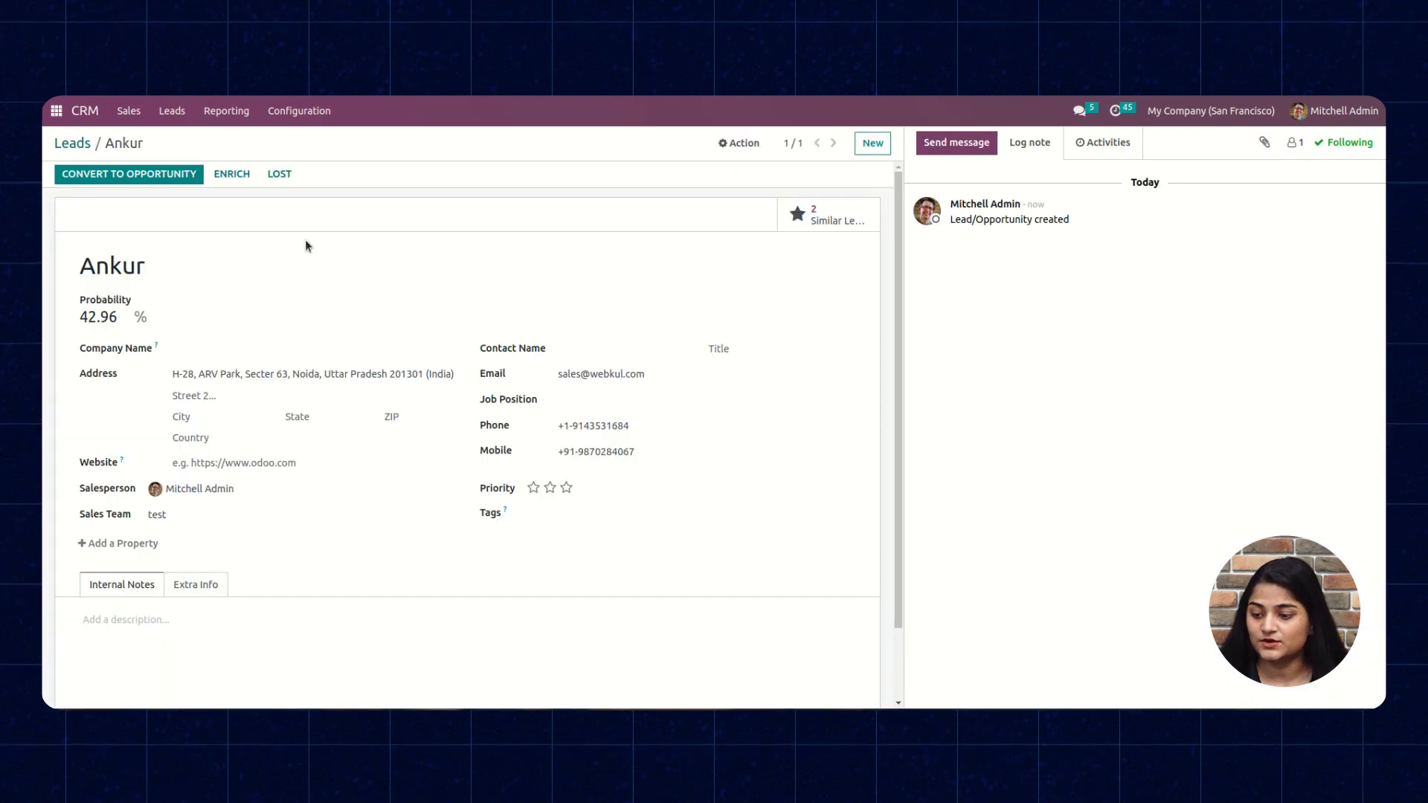
mouse_move(552, 440)
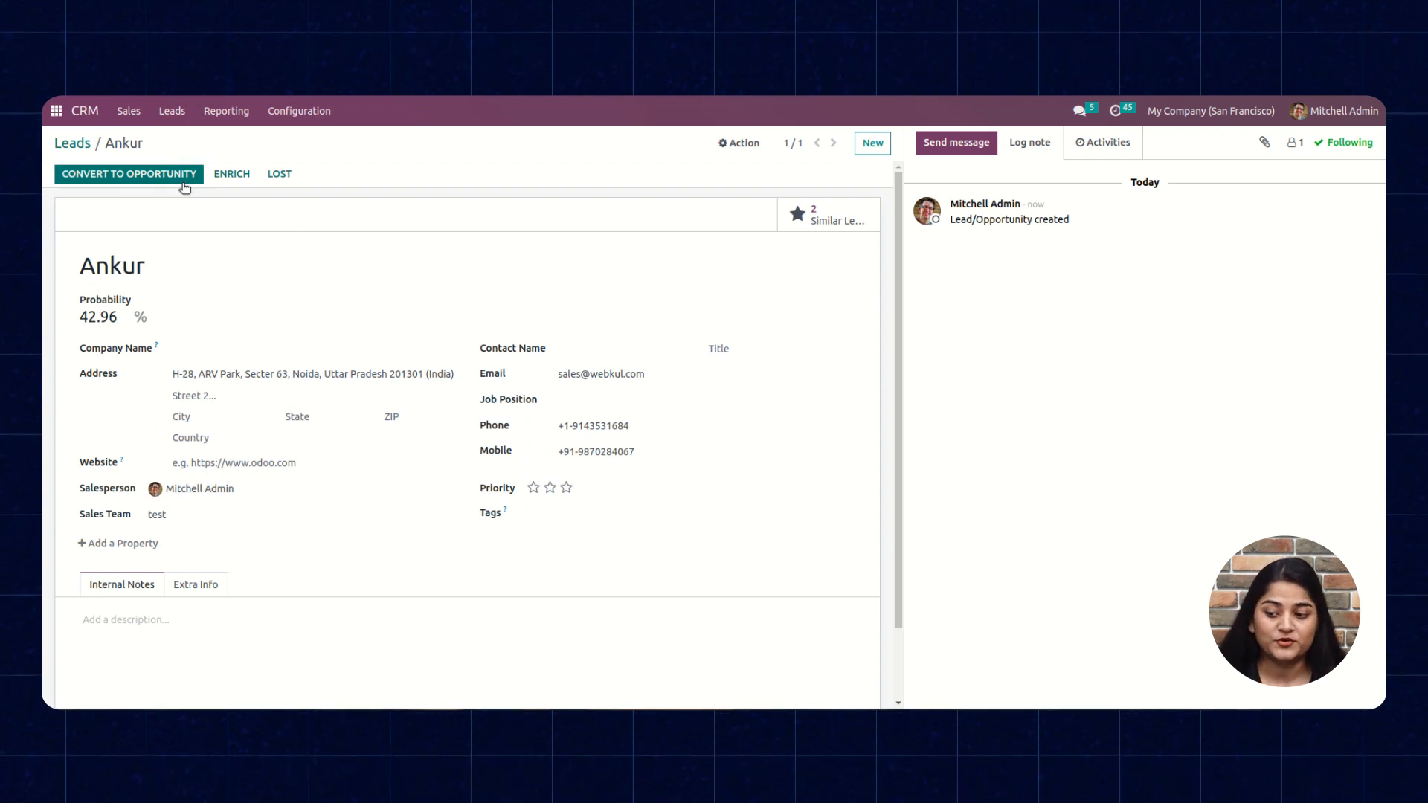
mouse_move(144, 196)
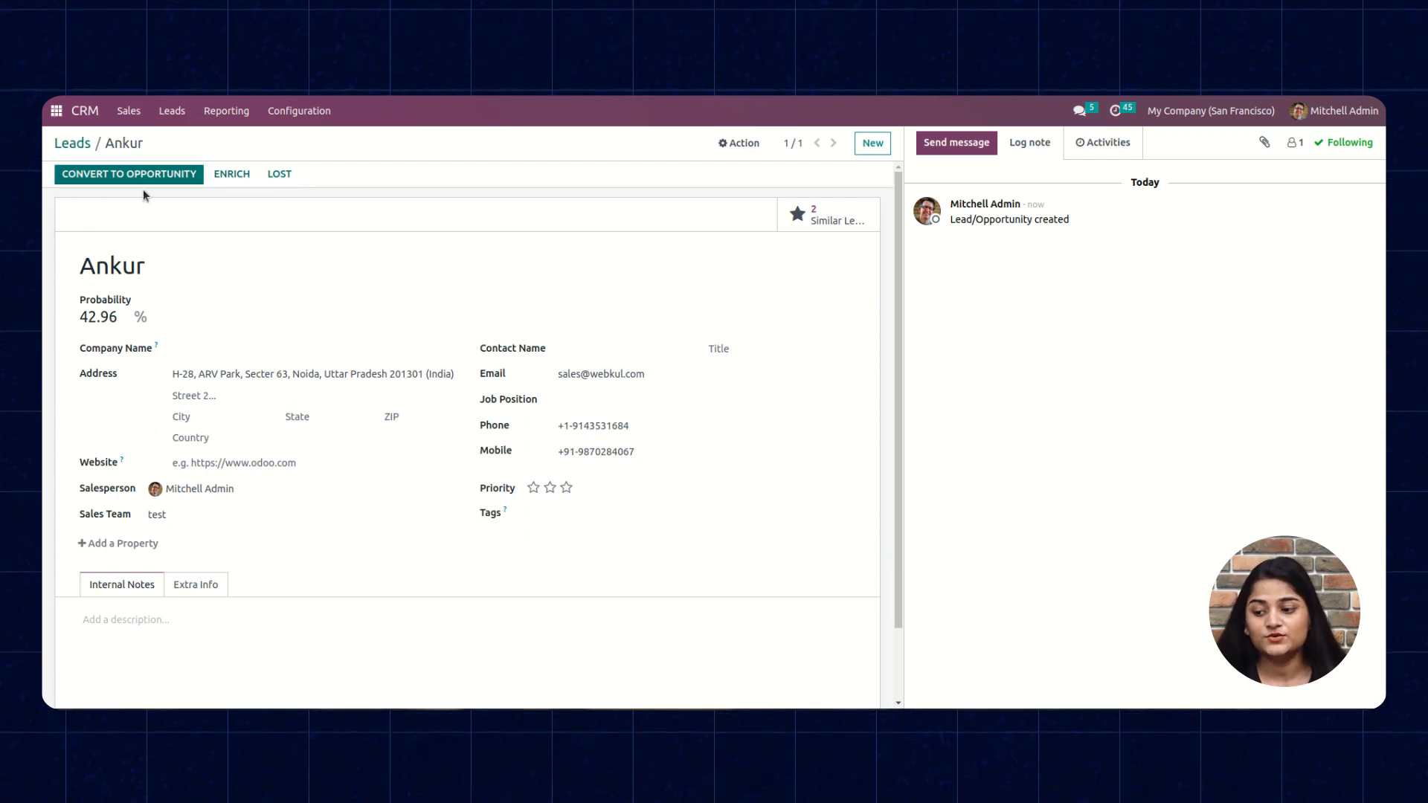
mouse_move(234, 145)
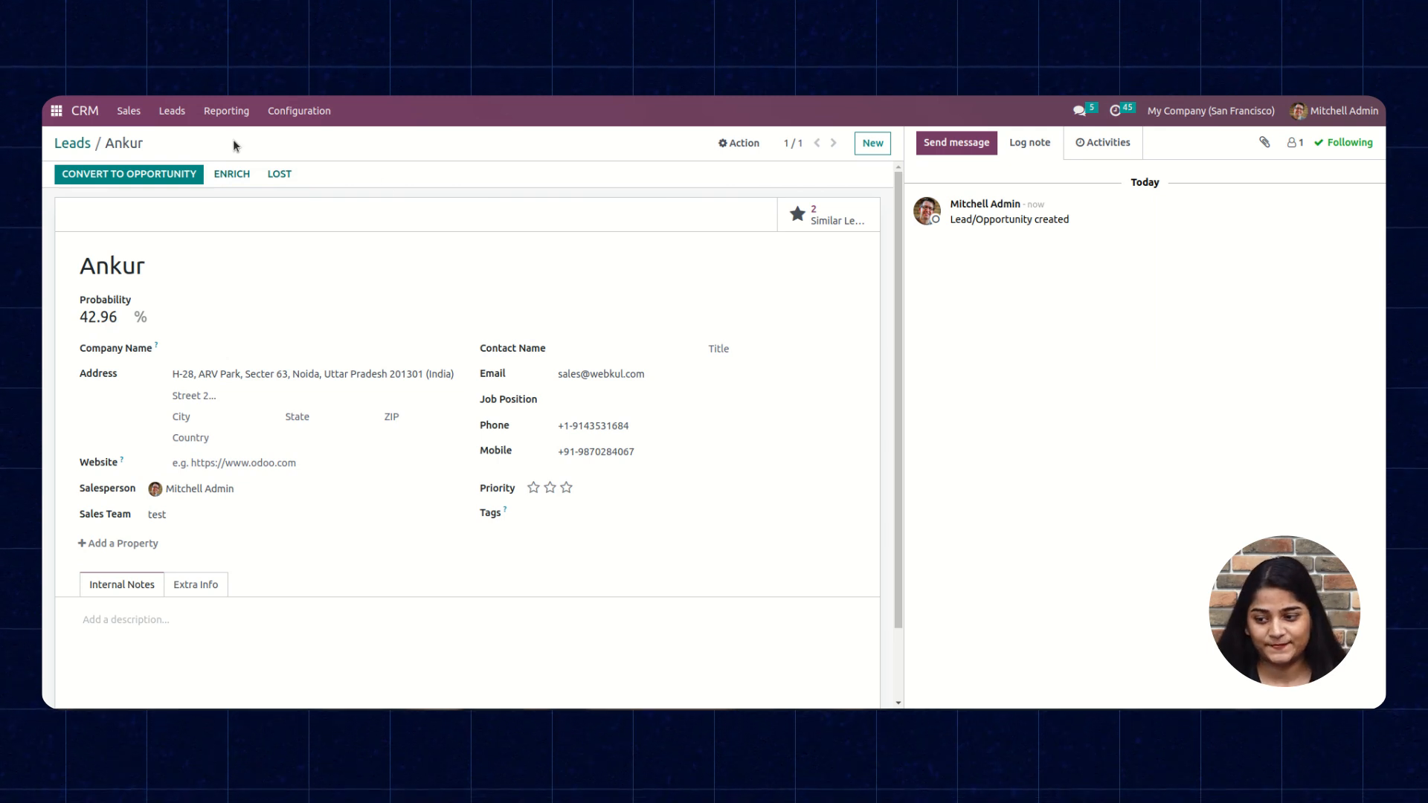